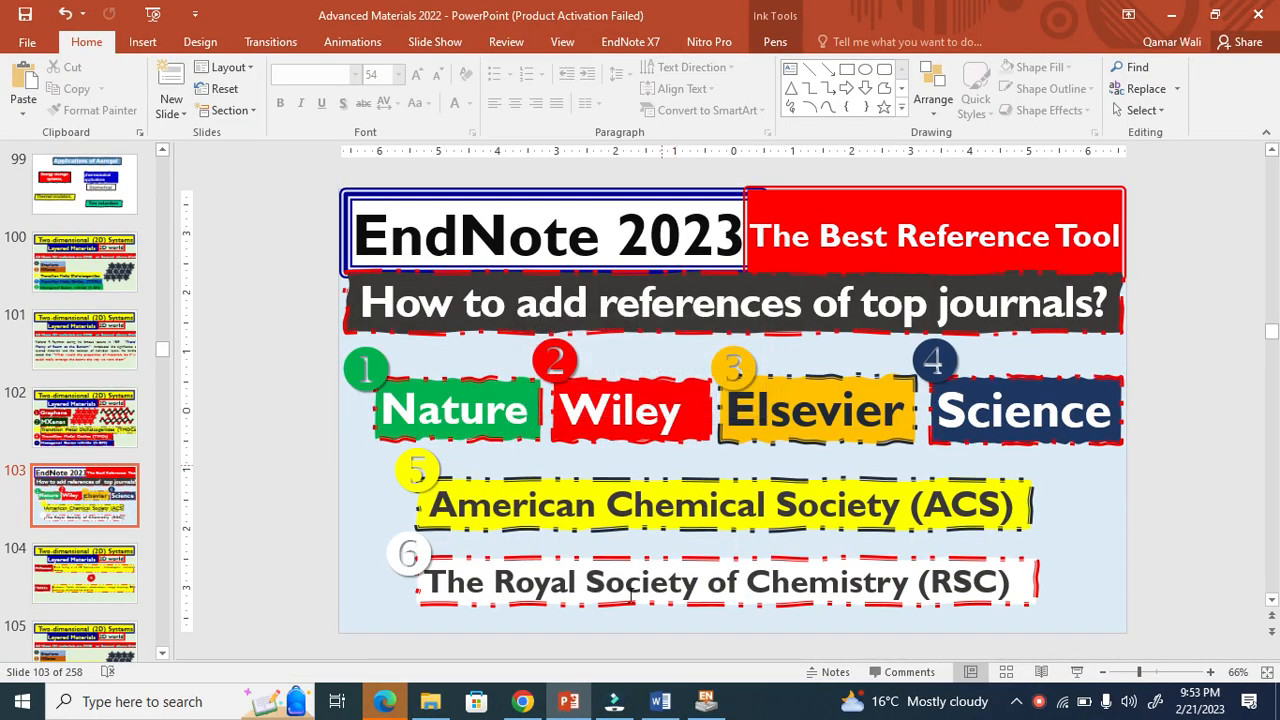
Leave PowerPoint for Chrome and land on the Nature single-layer MoS2 transistors article
click(660, 700)
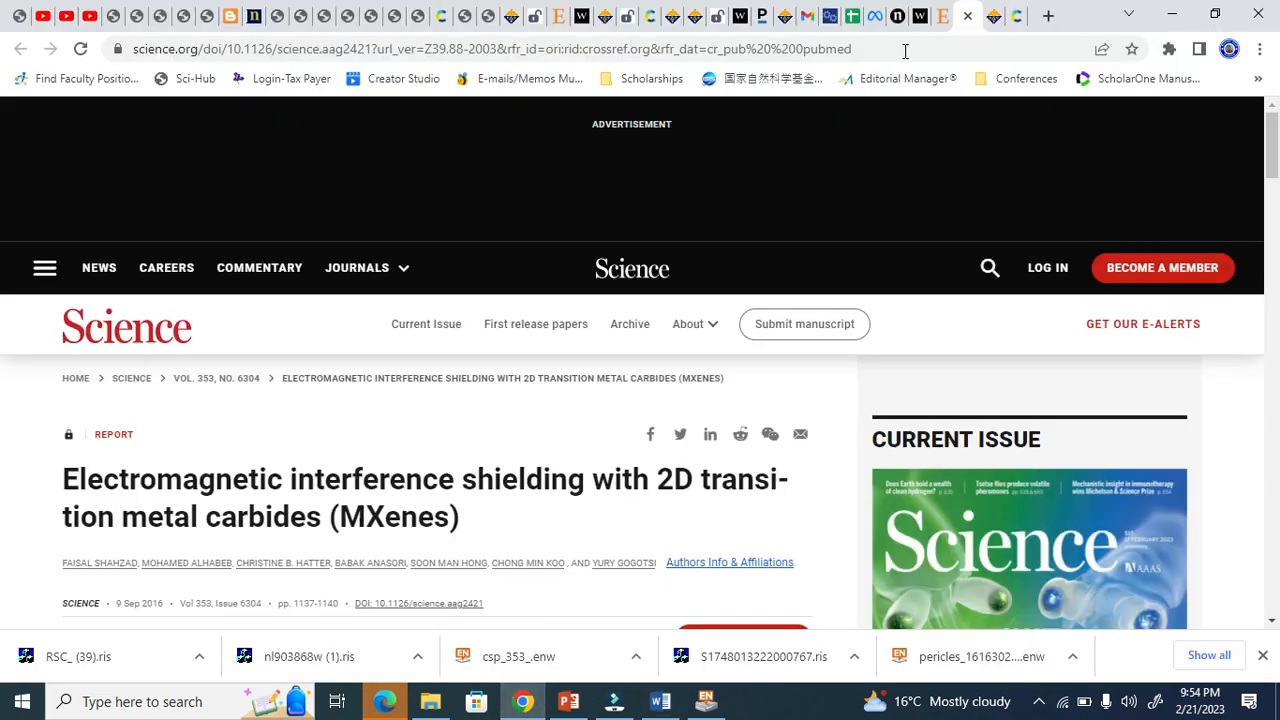
click(936, 16)
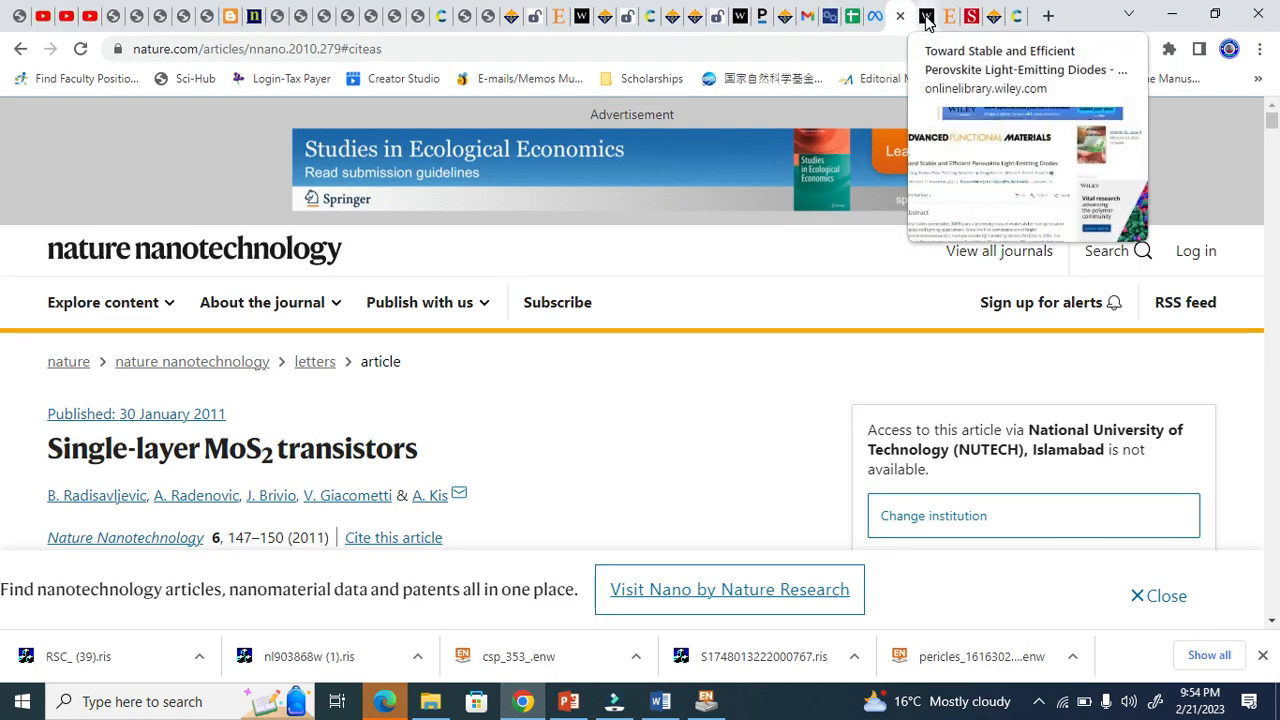
click(946, 16)
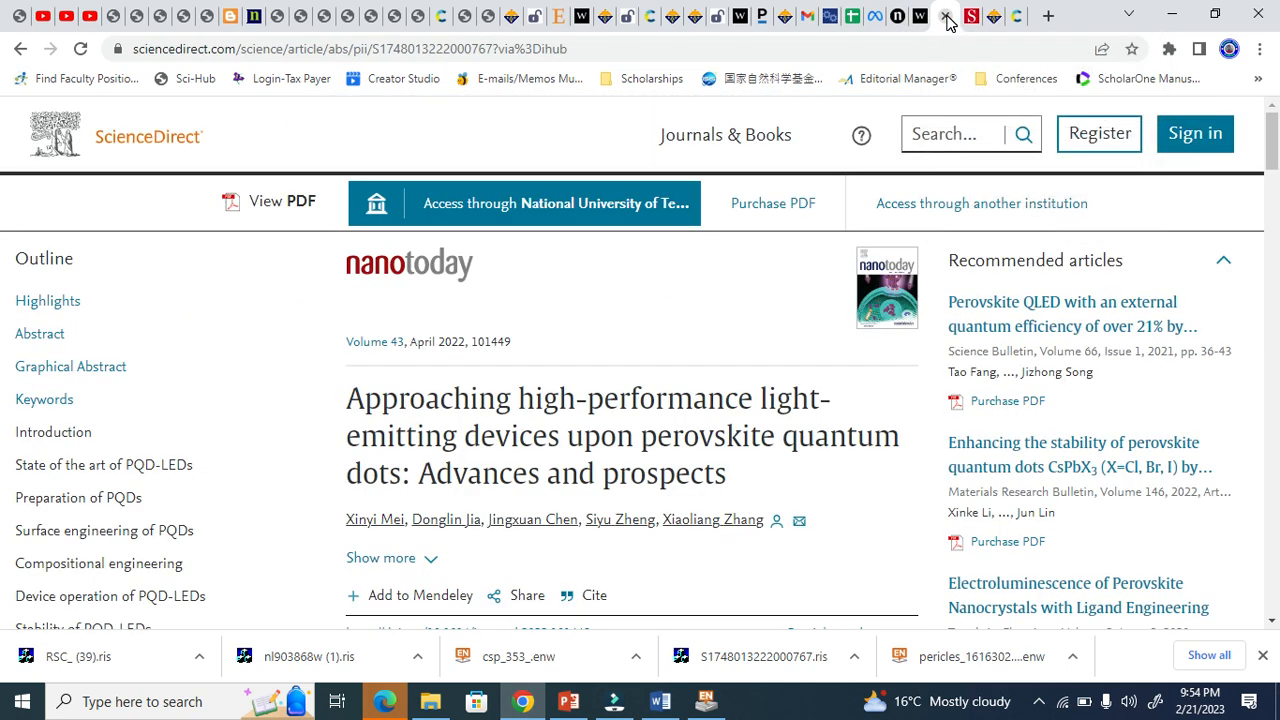
click(996, 16)
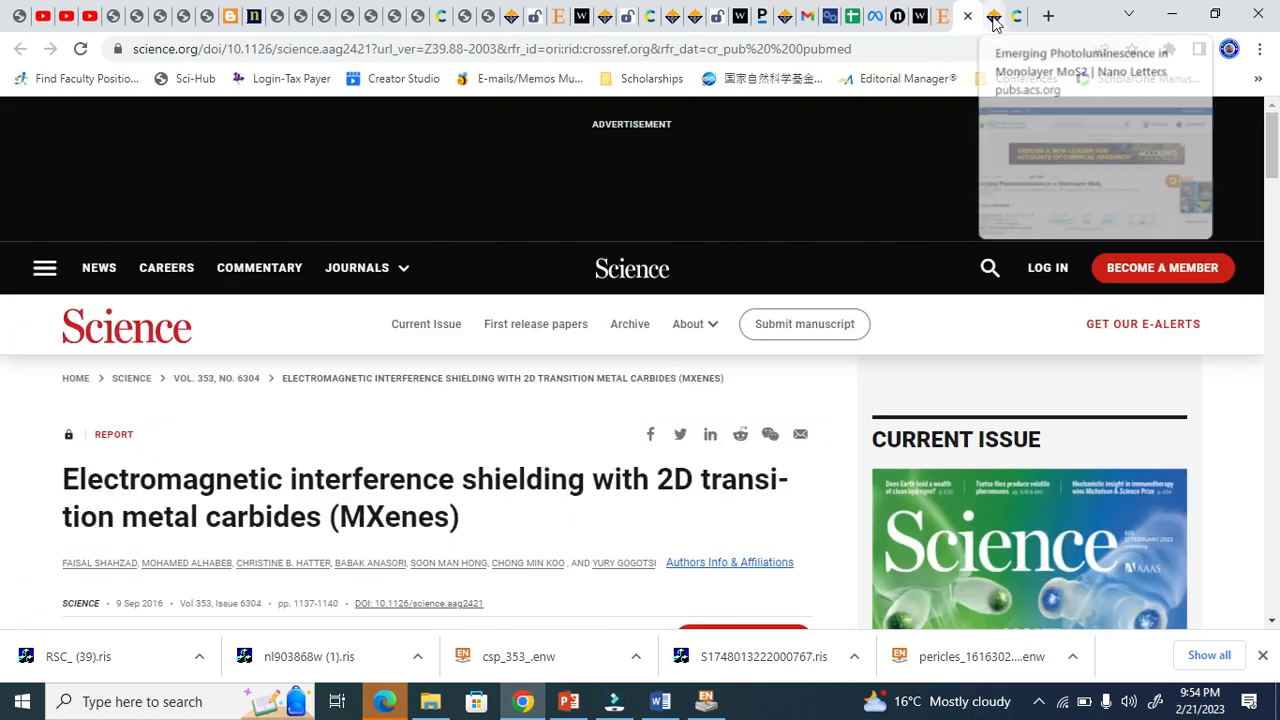
click(1016, 16)
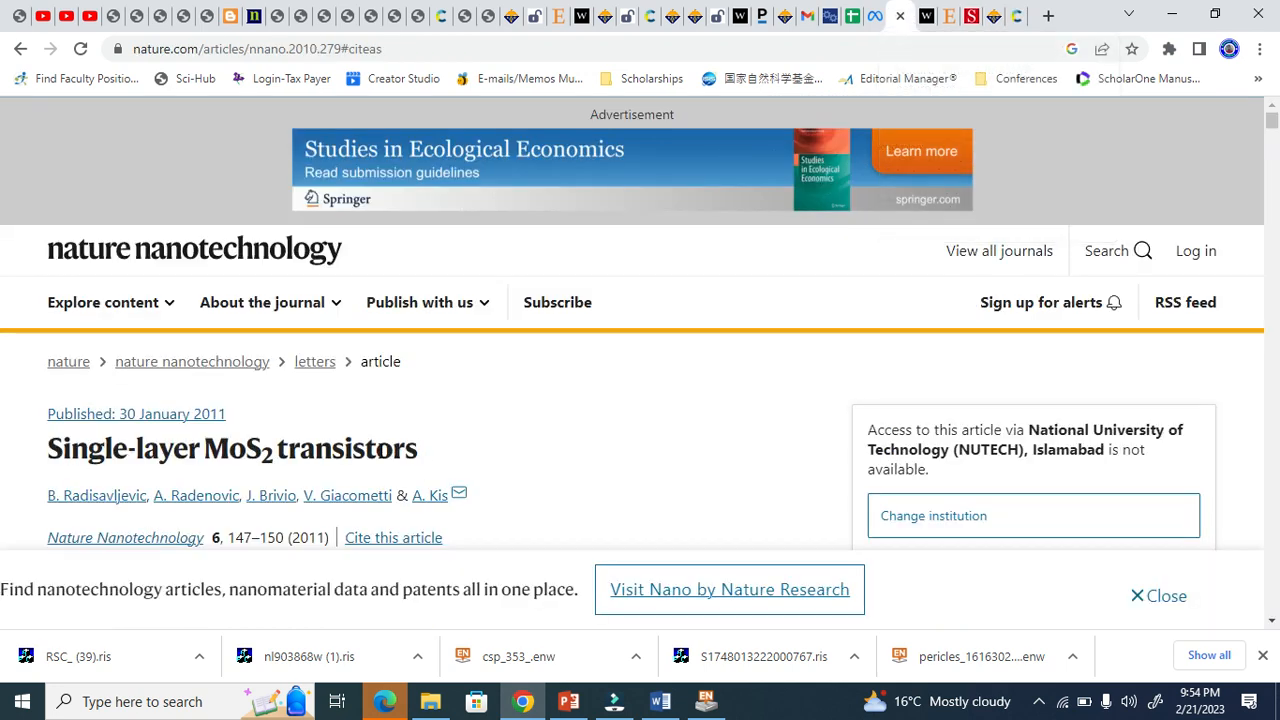
mouse_move(1260, 568)
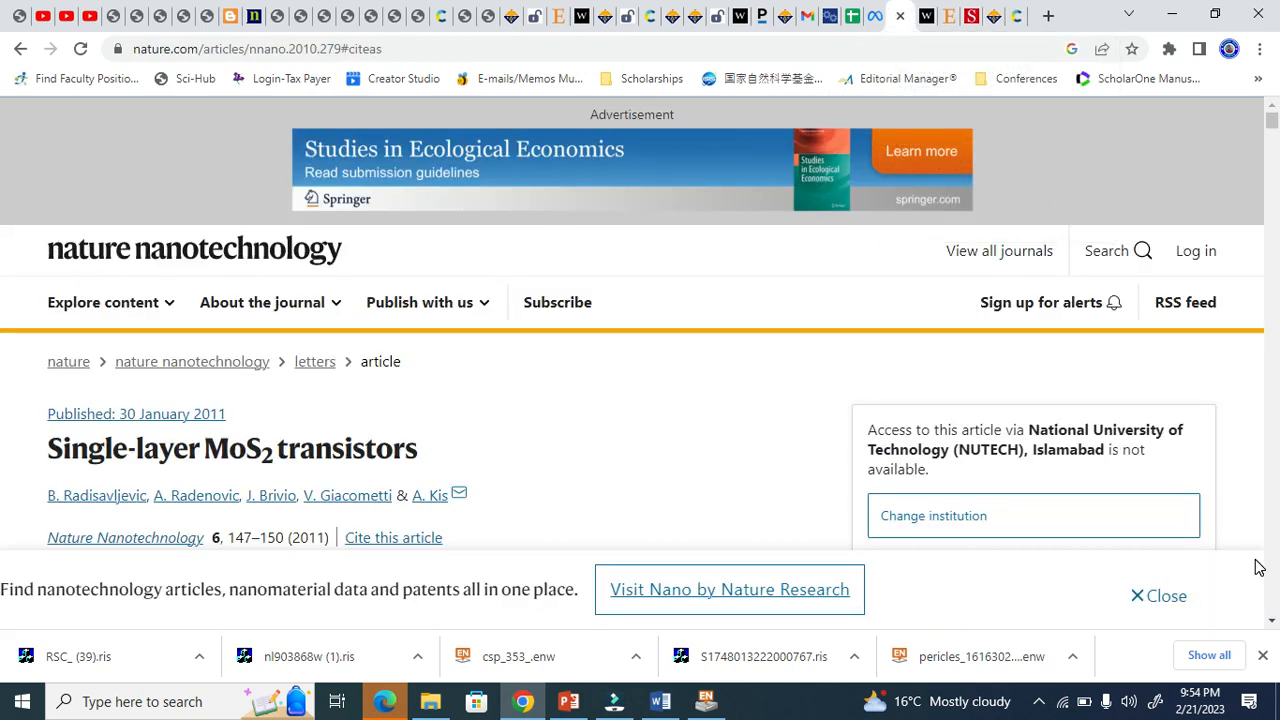
Download the Nature article's .ris citation, import it into EndNote, and return to Chrome
scroll(down, 3)
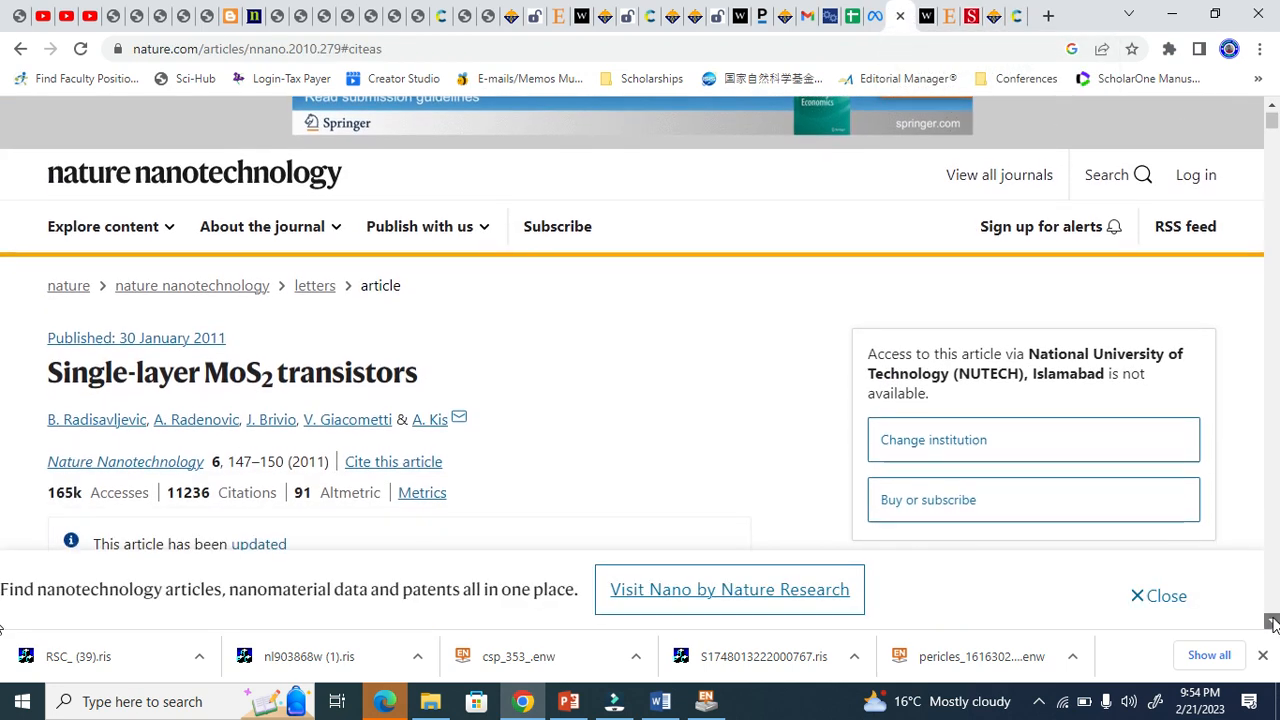
scroll(down, 3)
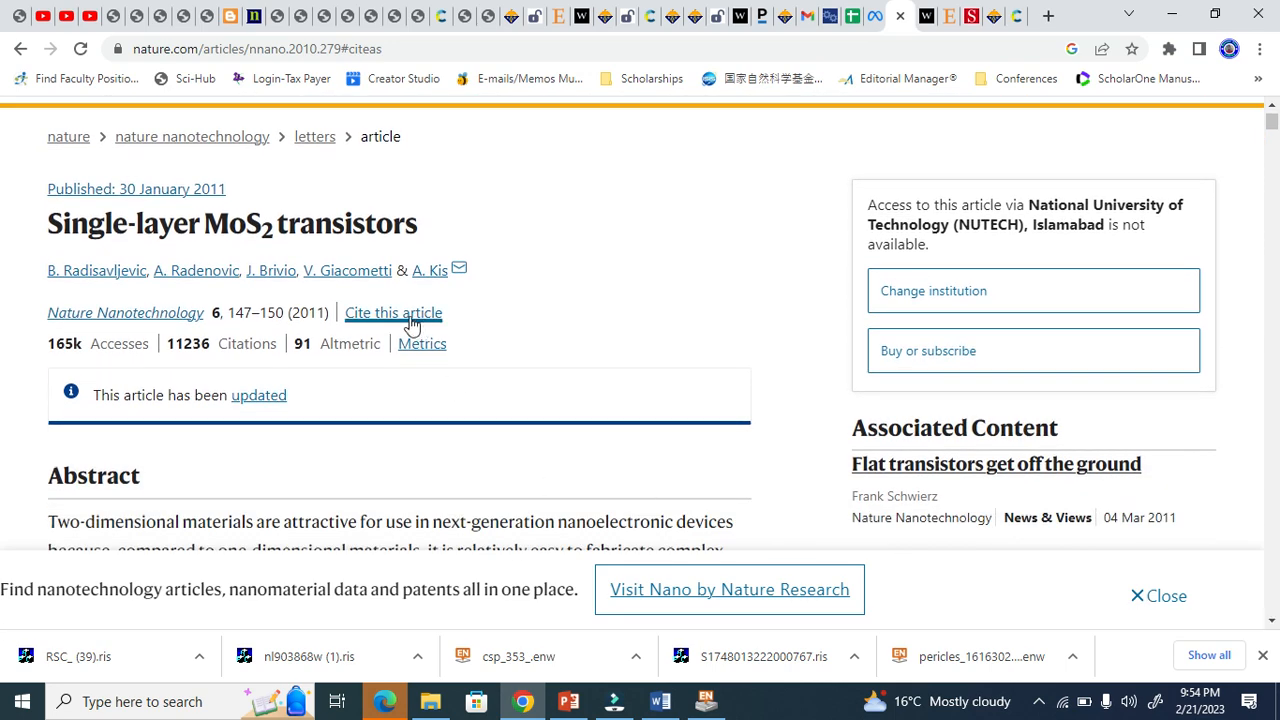
mouse_move(384, 320)
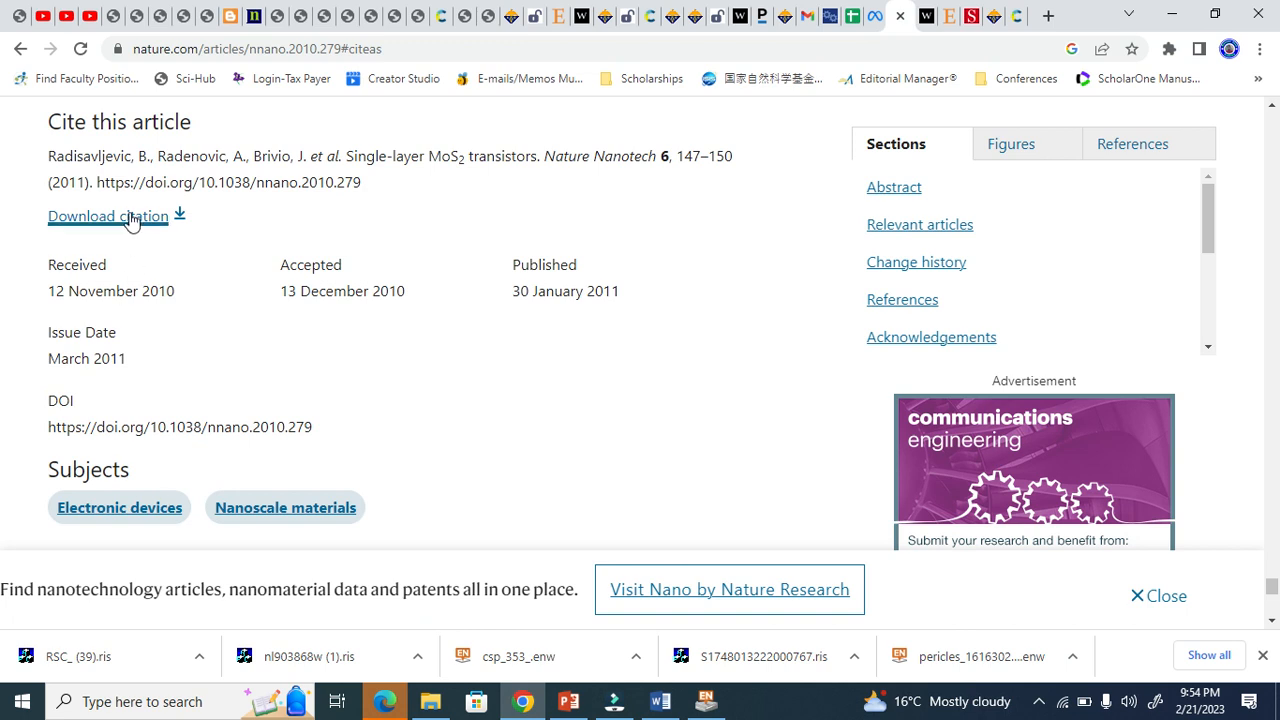
mouse_move(78, 216)
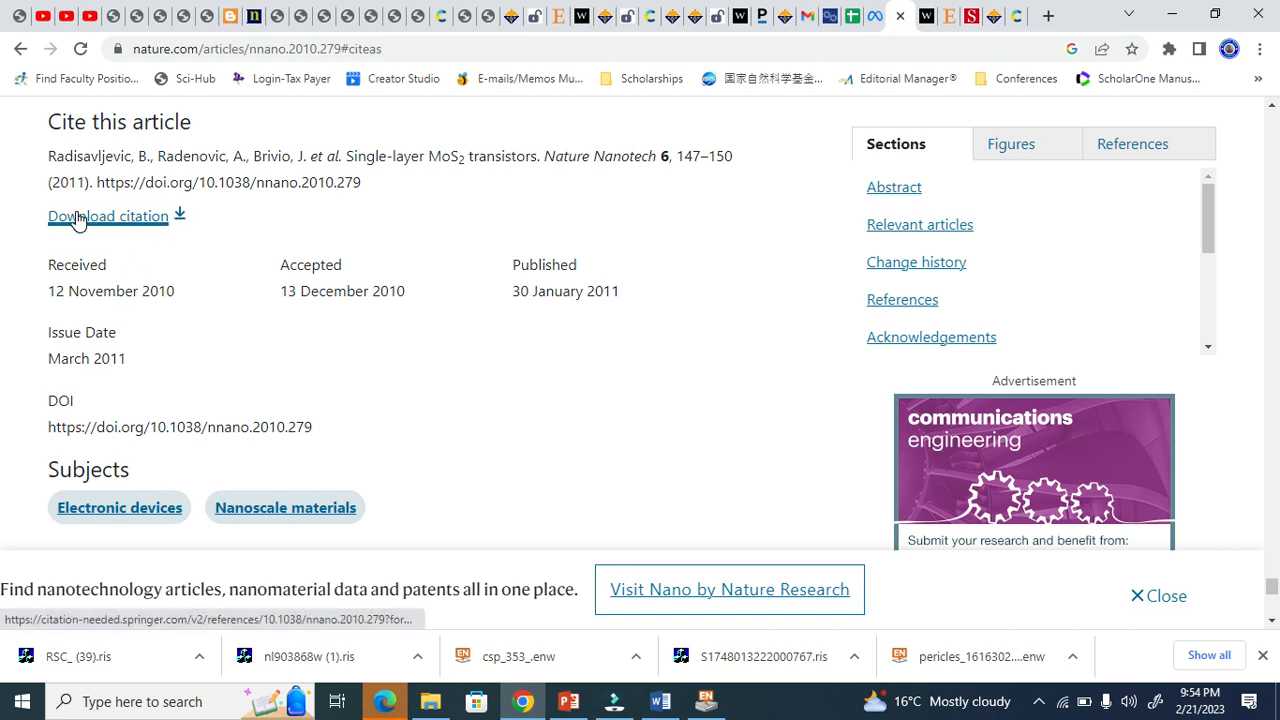
click(108, 216)
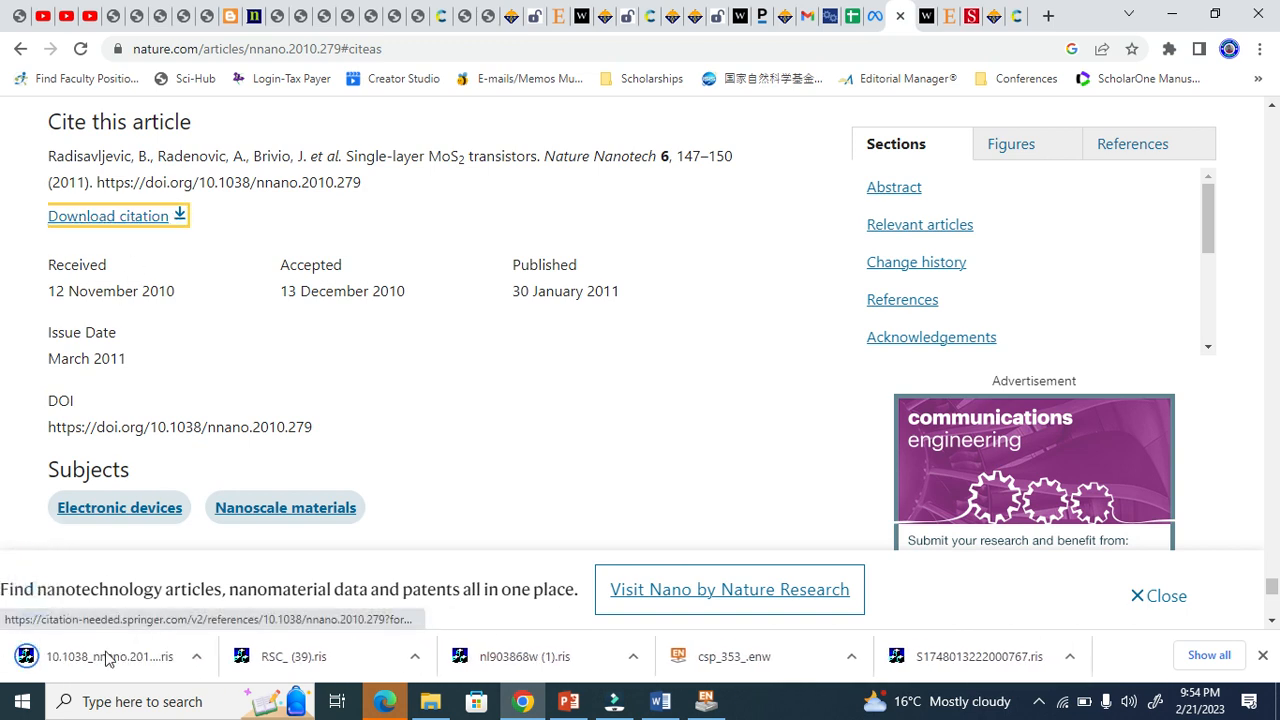
click(110, 656)
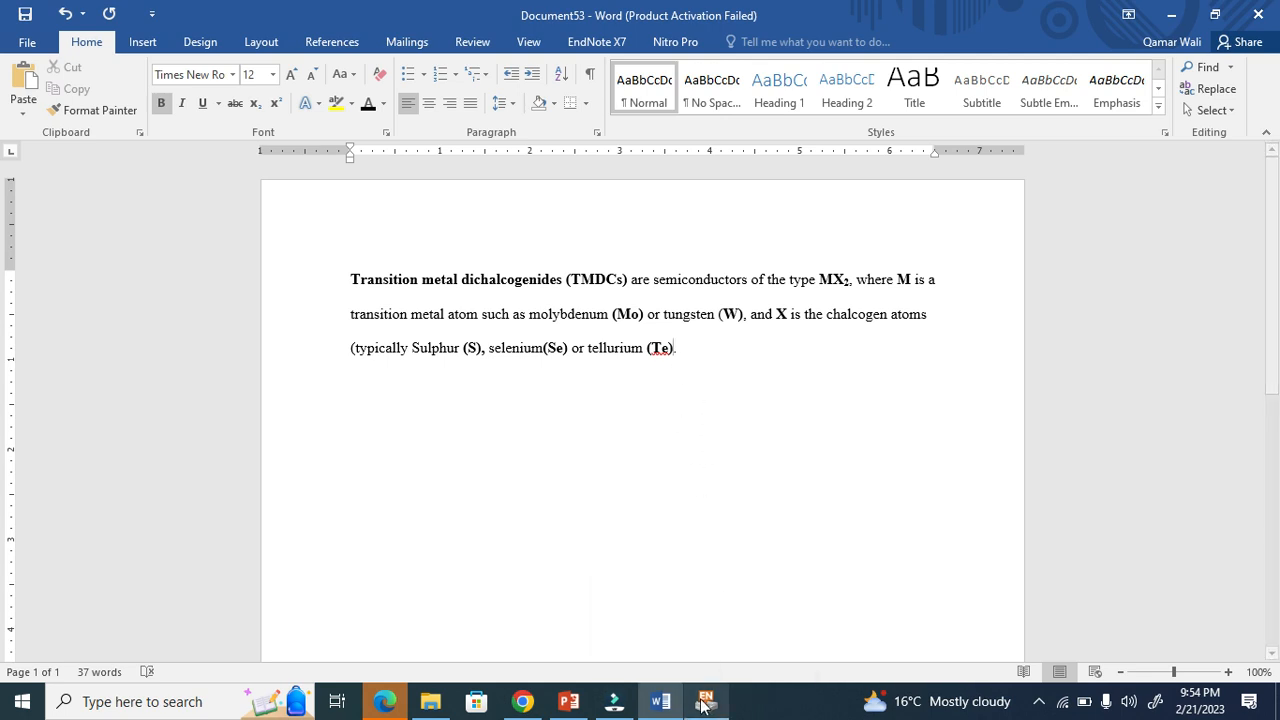
click(704, 700)
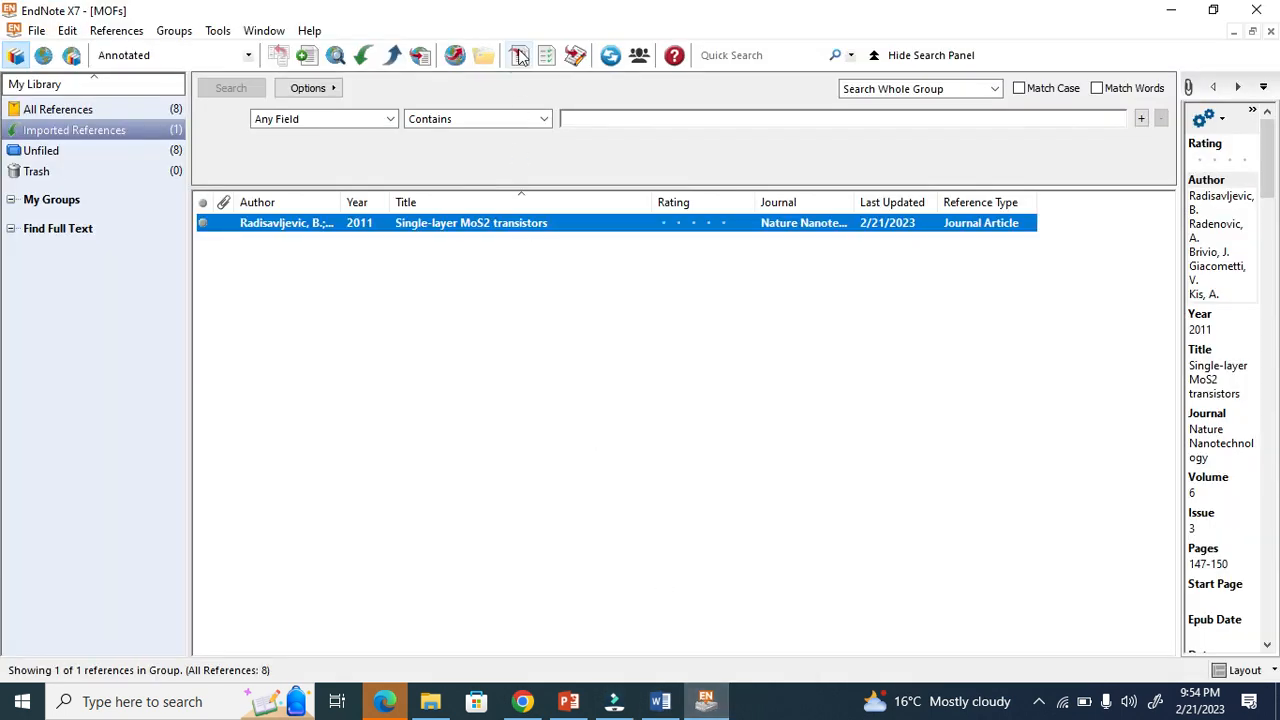
click(660, 700)
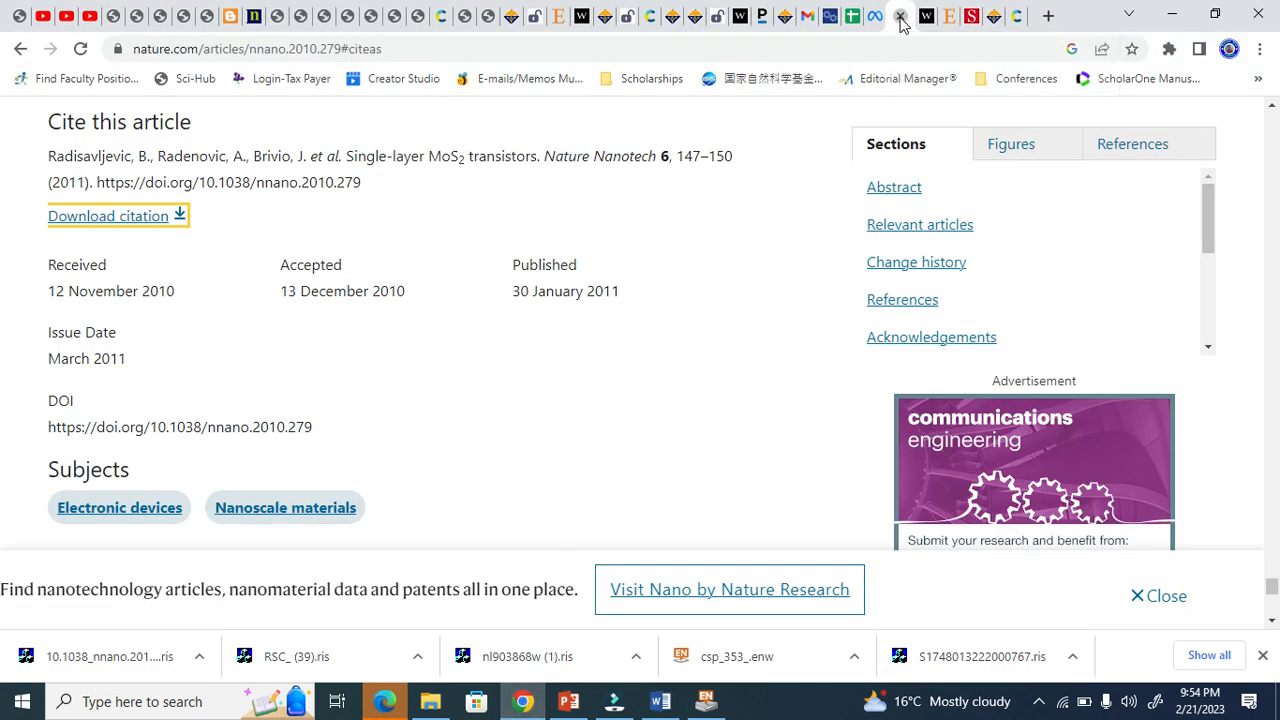
Reach the Wiley perovskite LED review's Export citation page via Tools
click(900, 16)
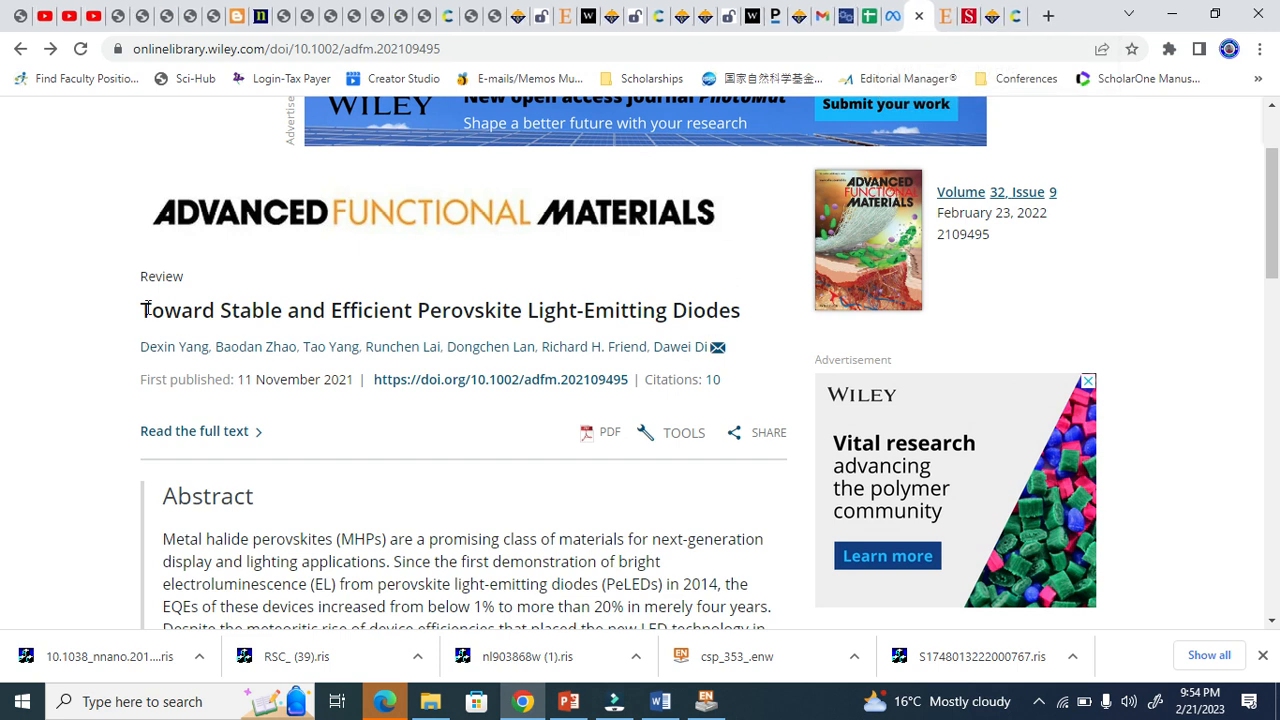
mouse_move(510, 240)
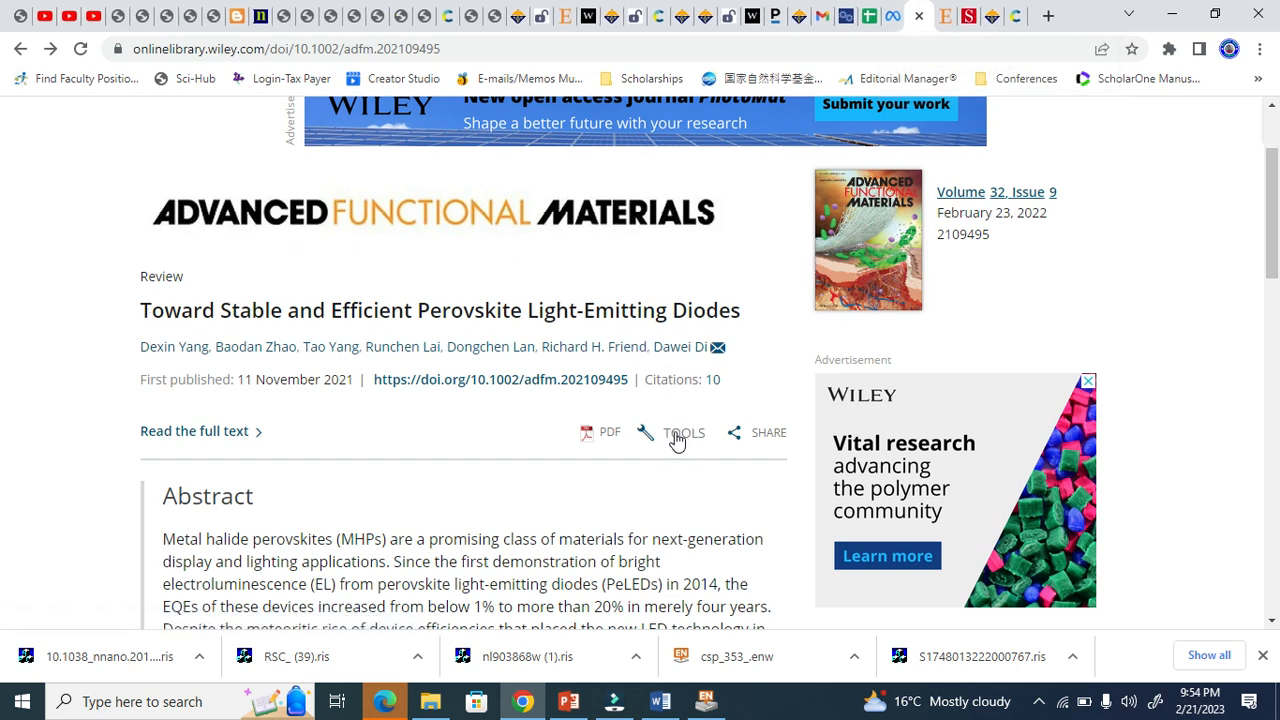
click(684, 432)
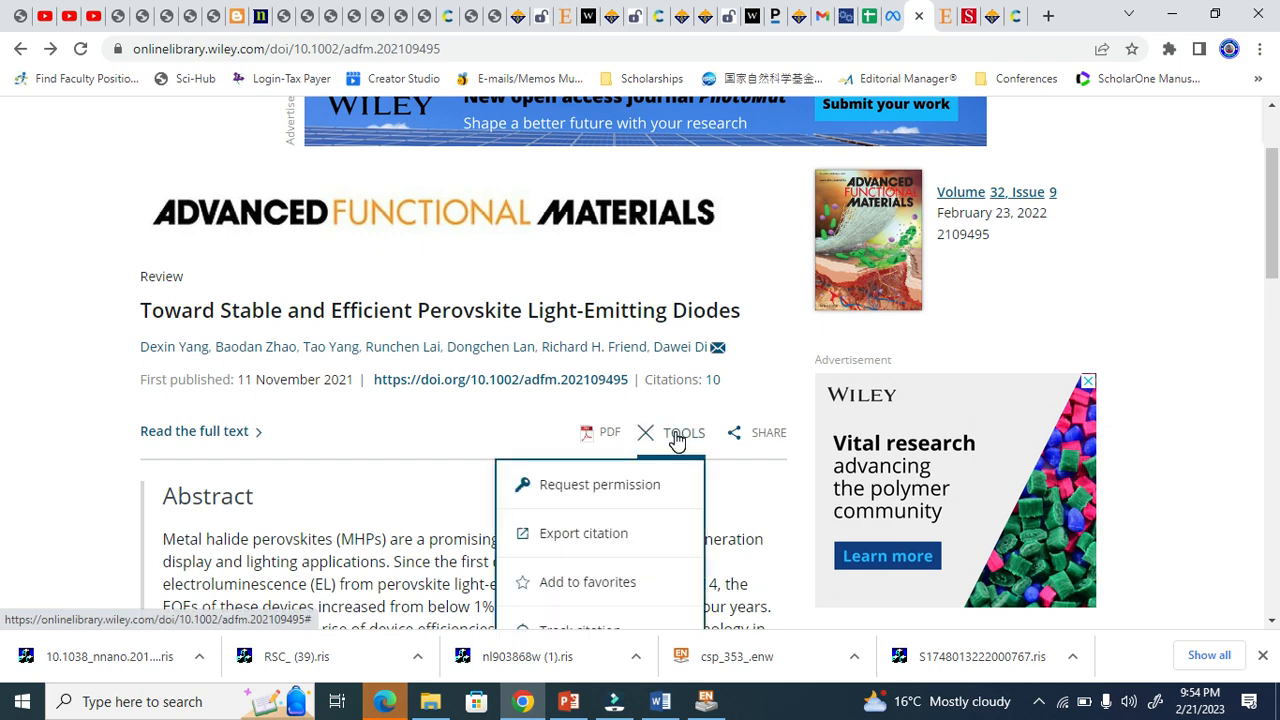
click(644, 432)
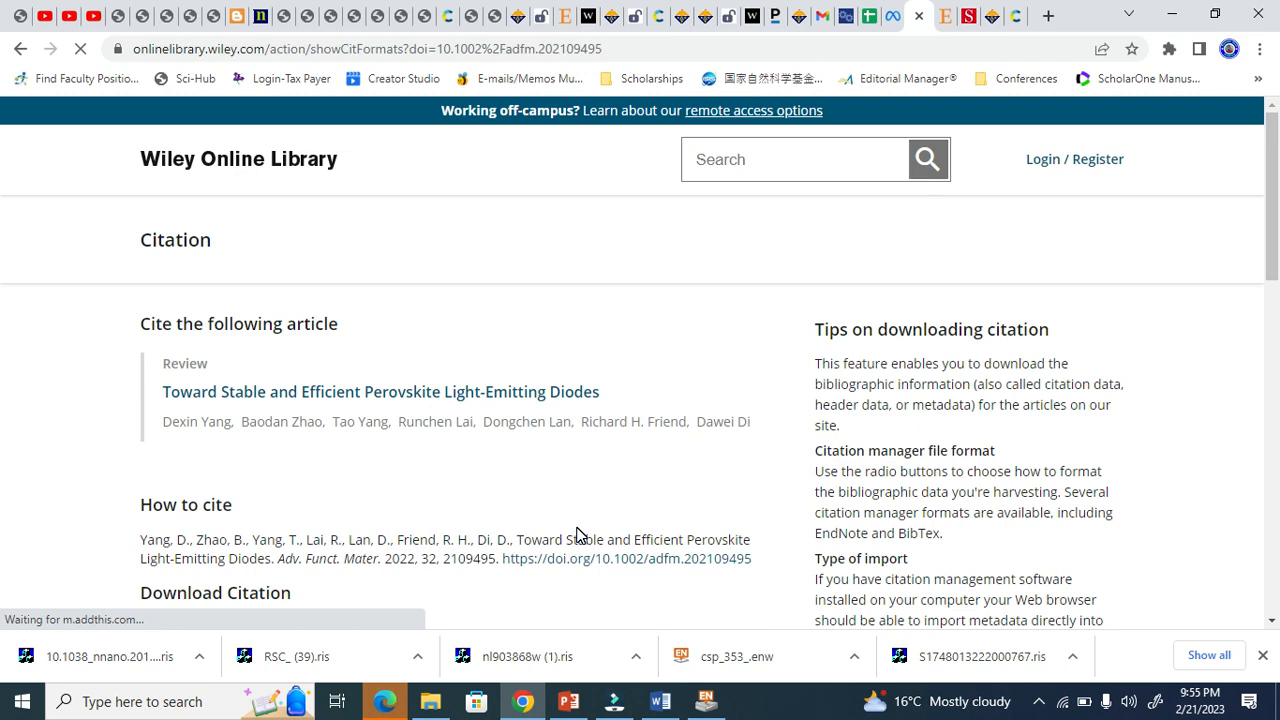
scroll(down, 3)
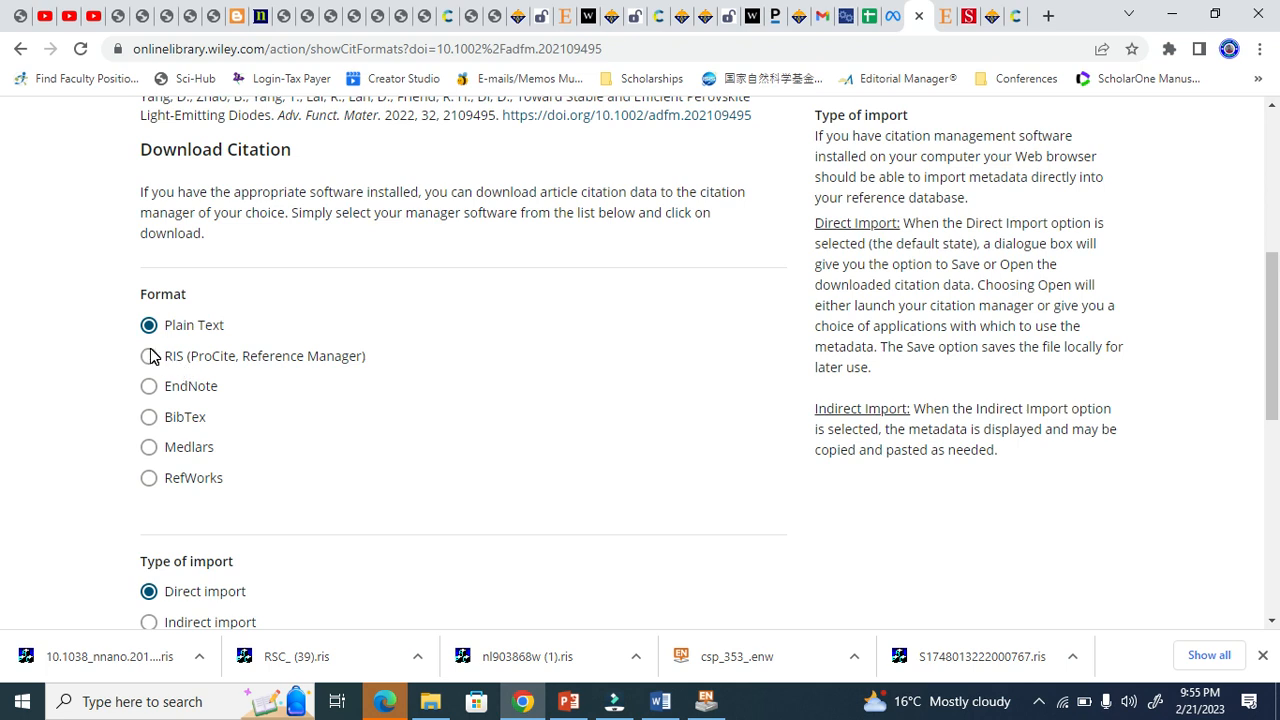
Export the Wiley citation in EndNote format into the library and return to Chrome
click(148, 356)
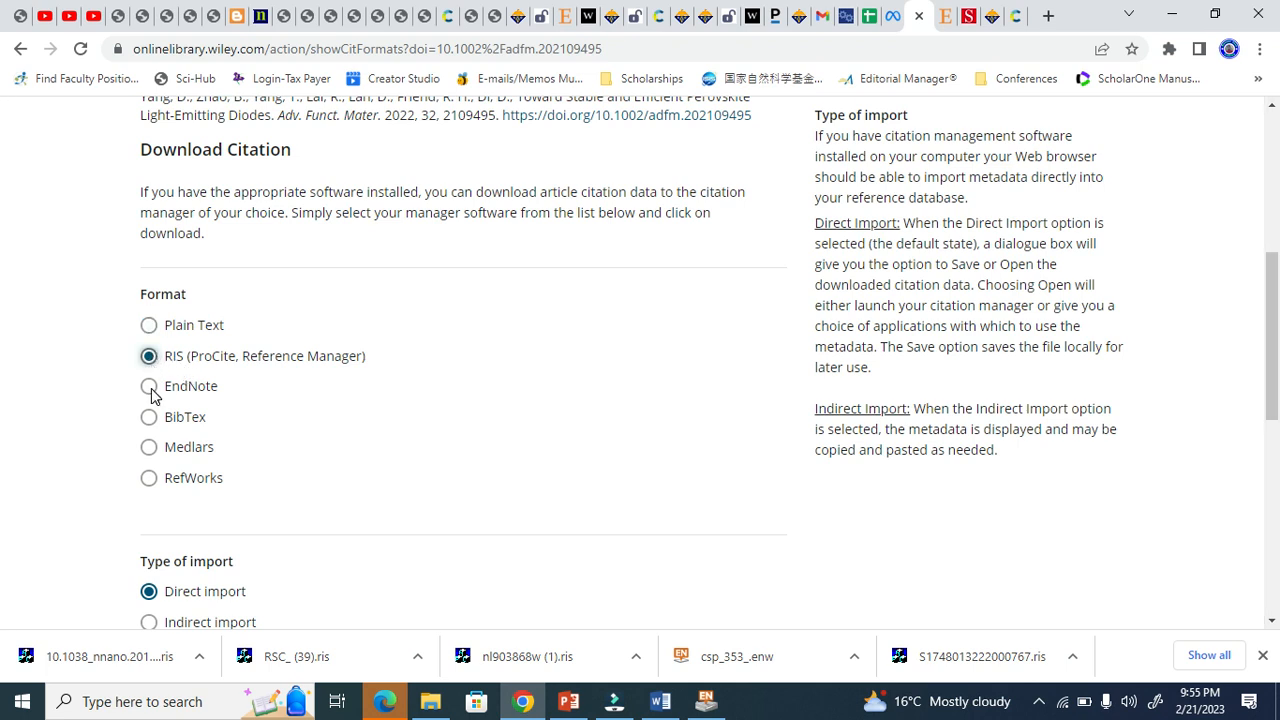
click(148, 386)
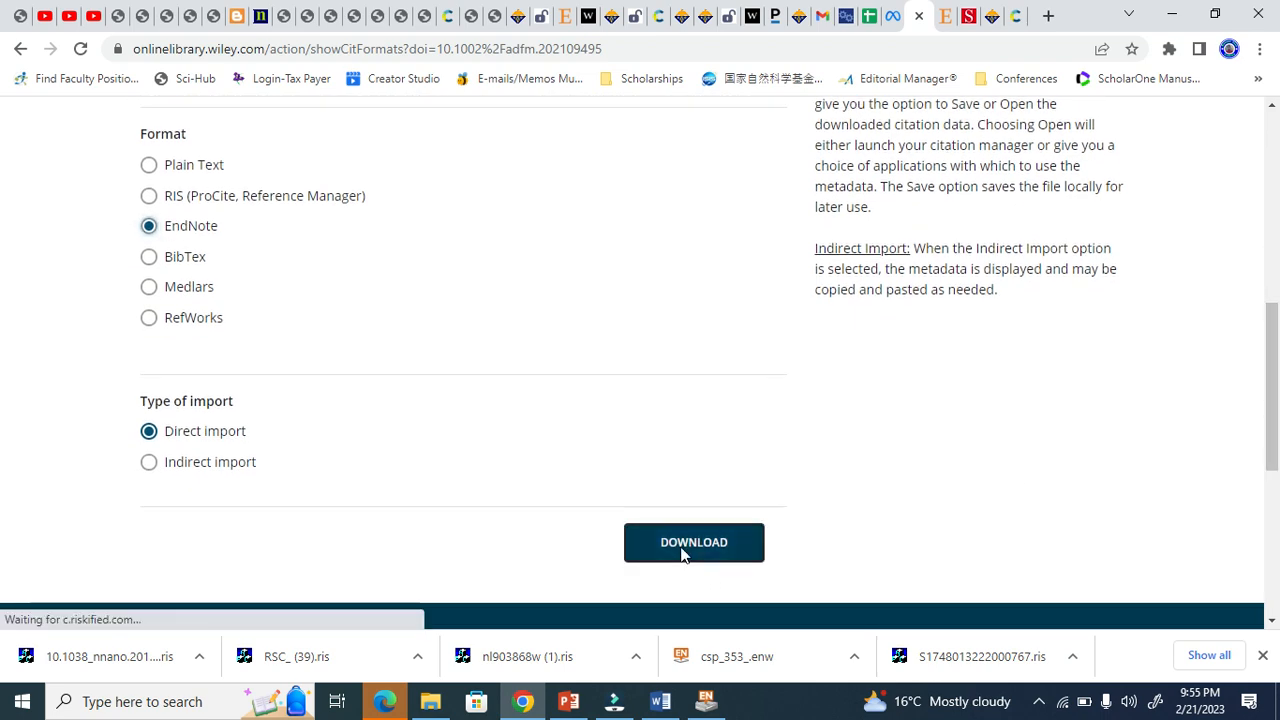
click(692, 542)
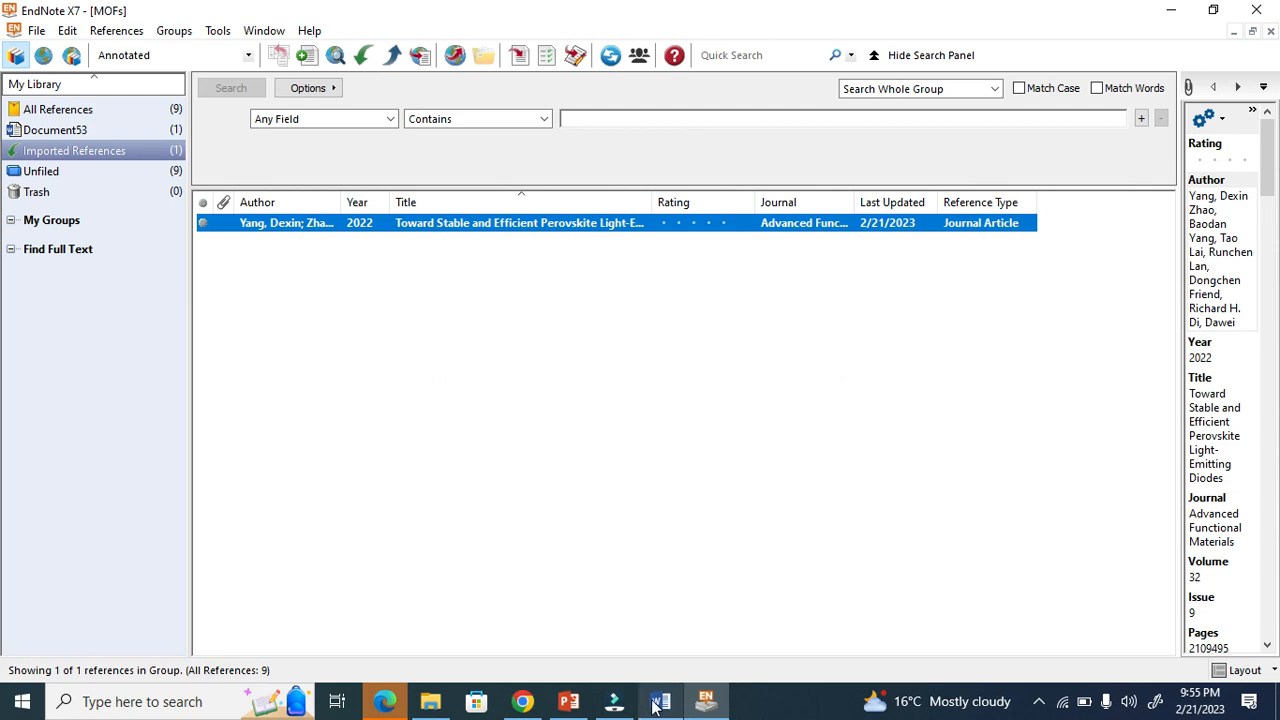
click(660, 700)
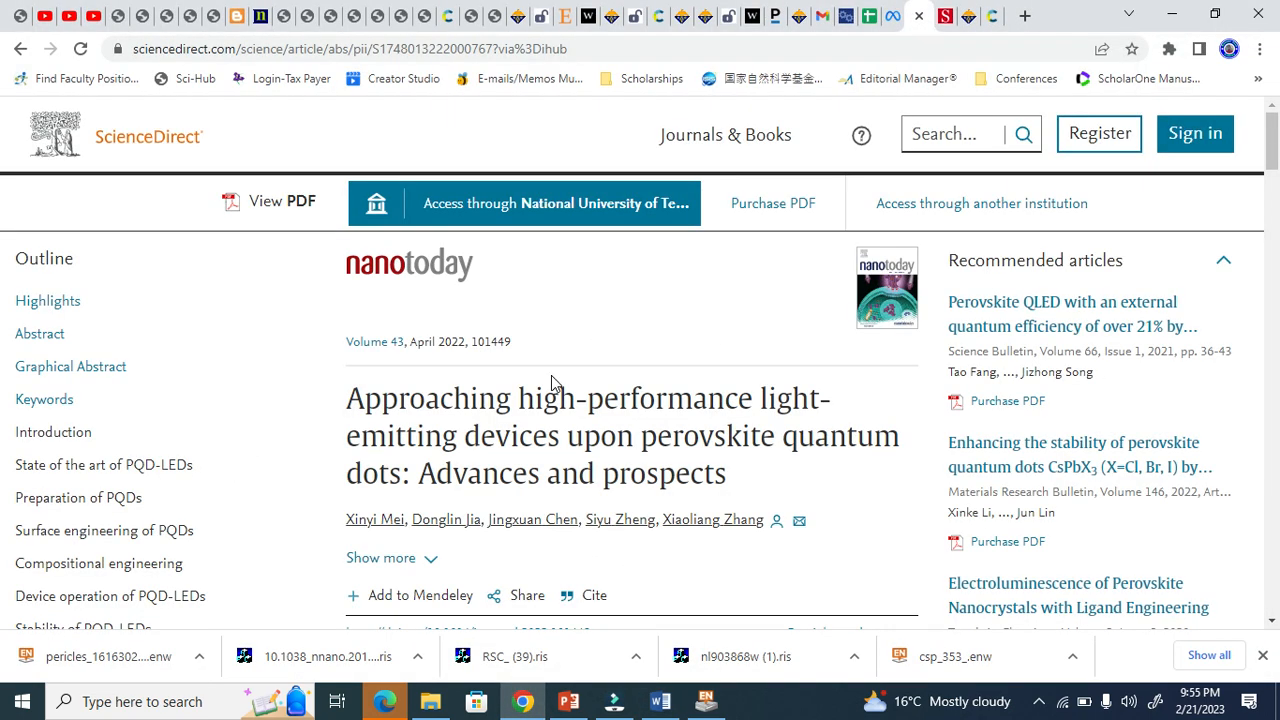
Export the ScienceDirect perovskite quantum-dot LED review's citation as an RIS file
scroll(down, 3)
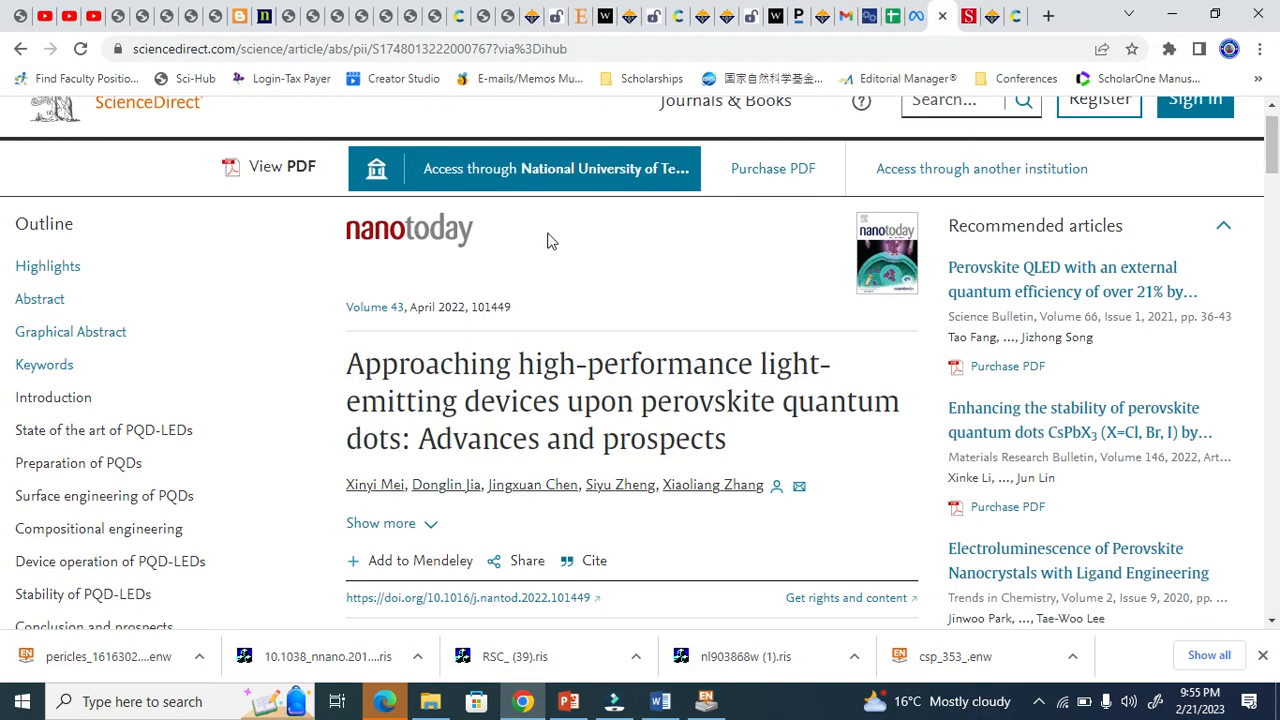
scroll(down, 3)
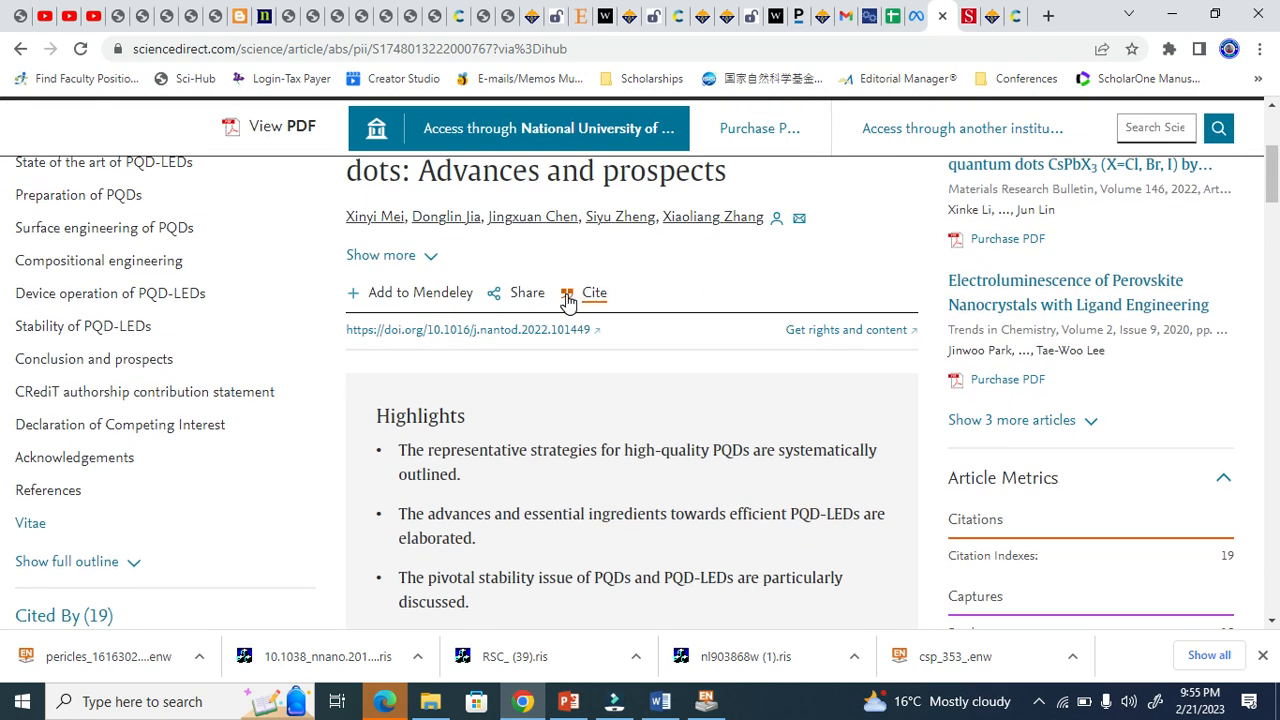
click(594, 292)
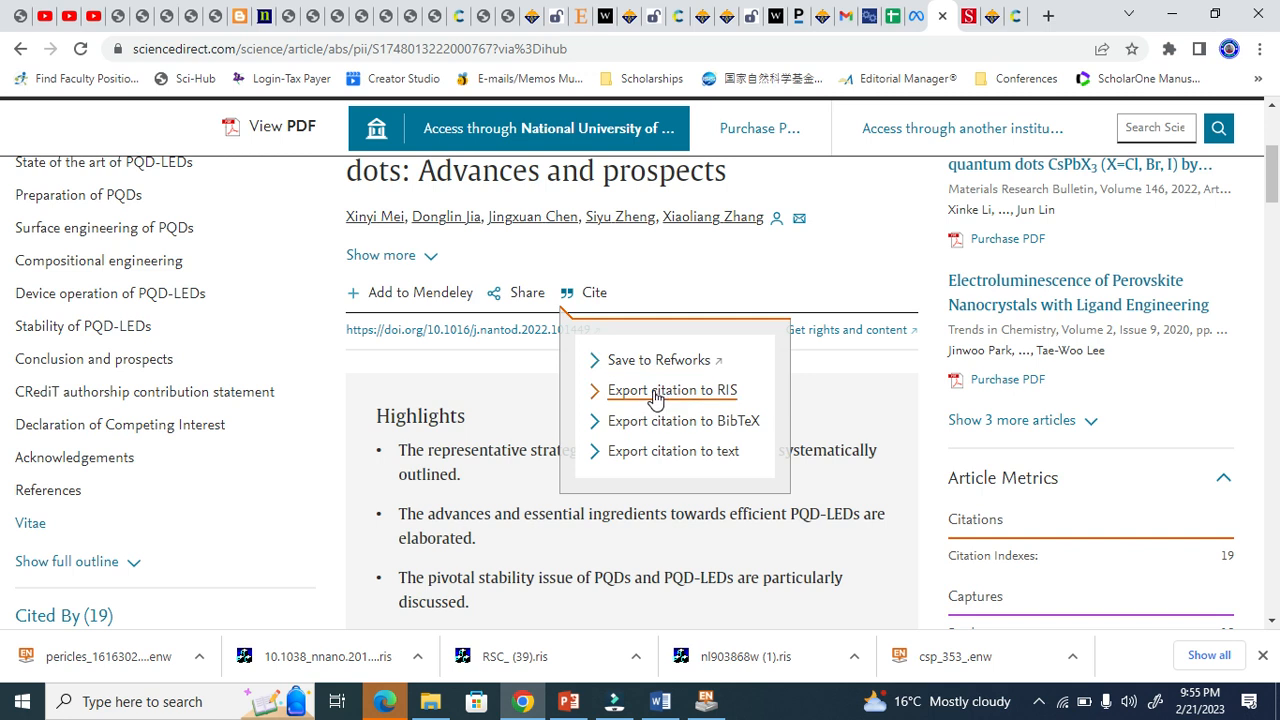
mouse_move(704, 398)
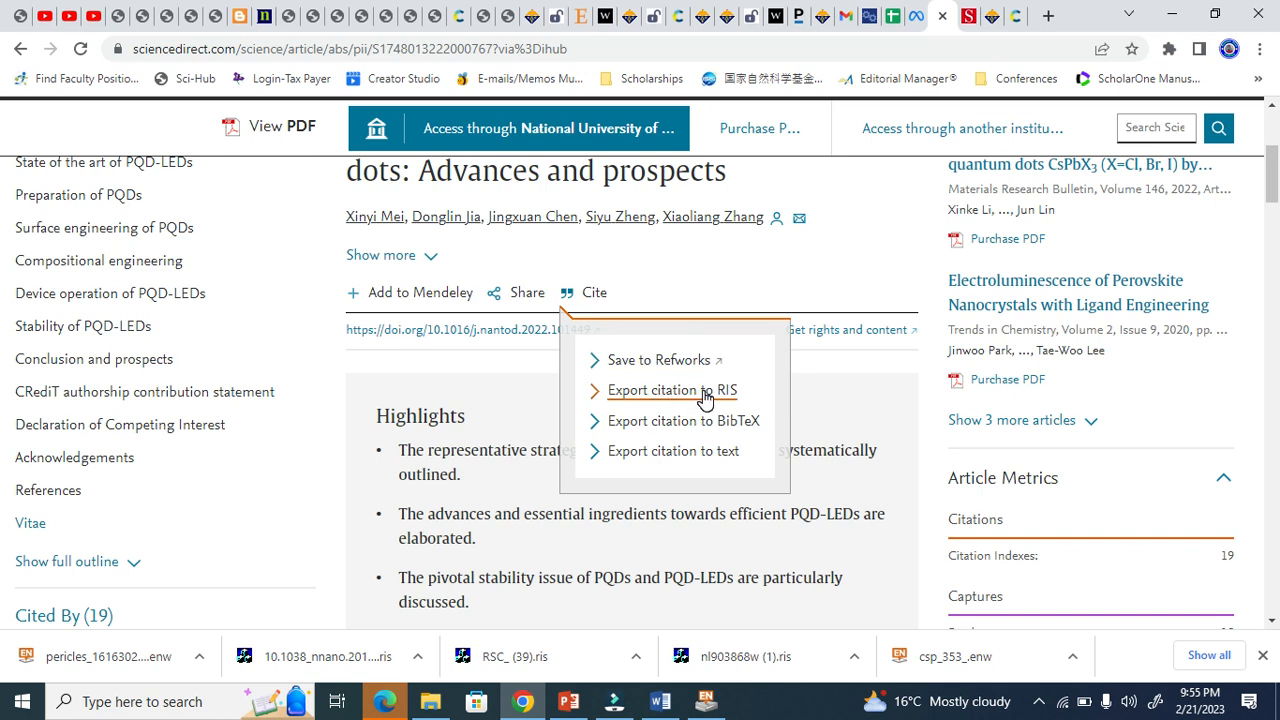
click(672, 390)
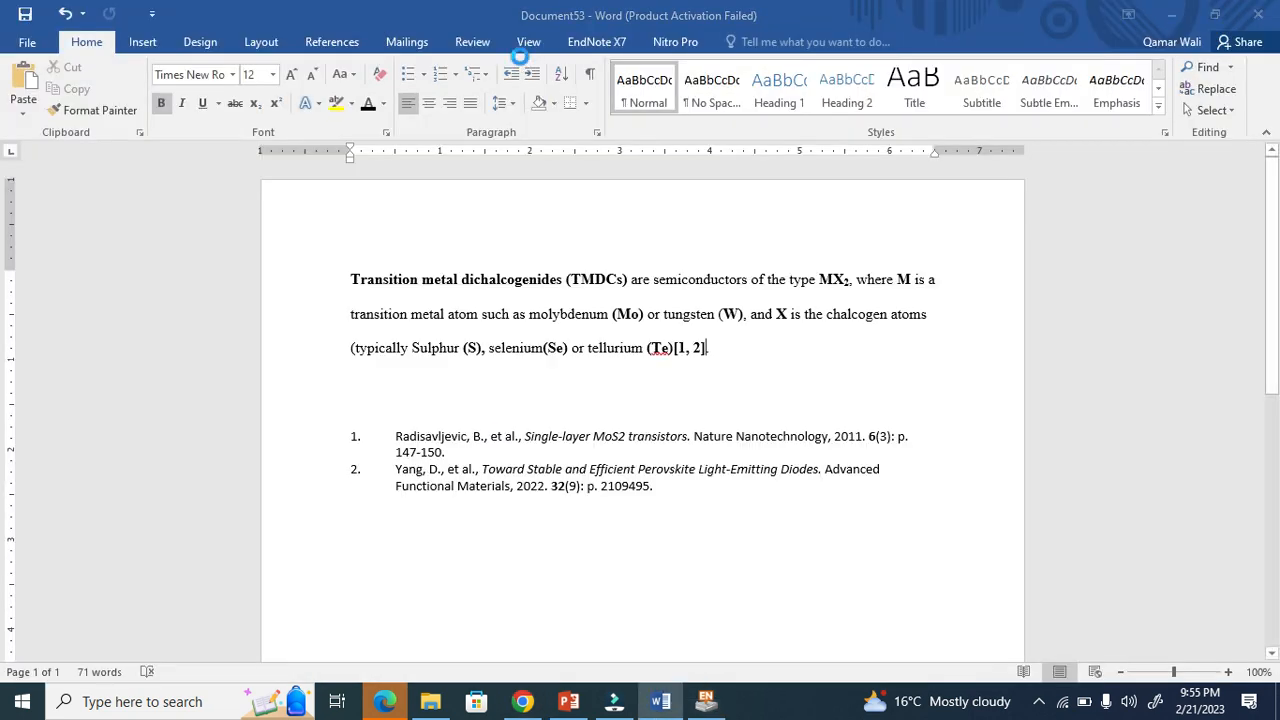
click(524, 700)
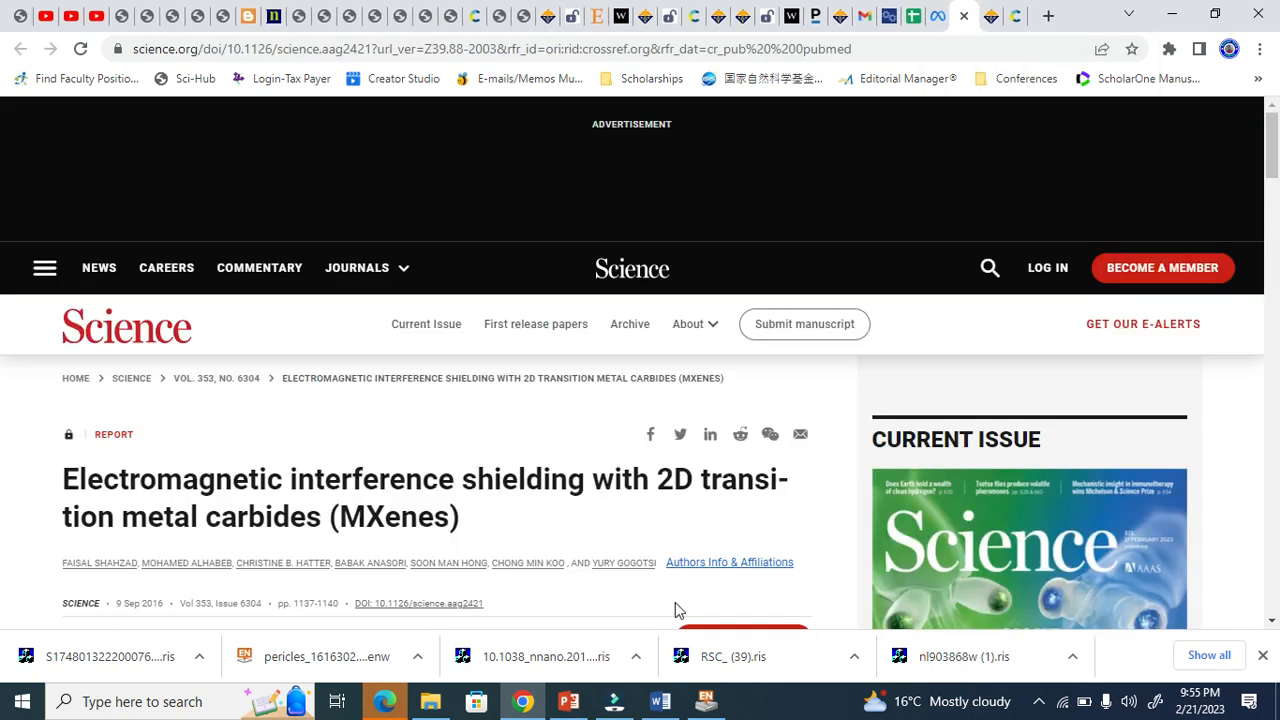
Export the Science MXene shielding article's citation in EndNote format from Metrics & Citations
scroll(down, 3)
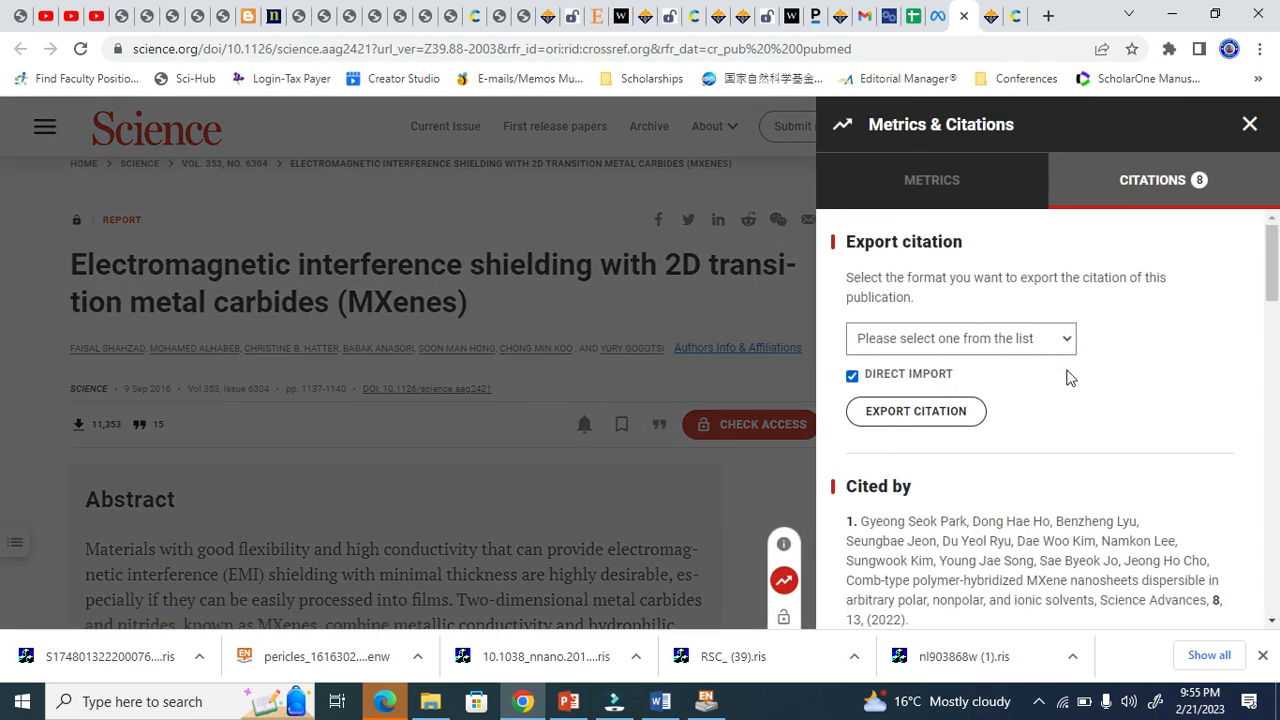
mouse_move(988, 328)
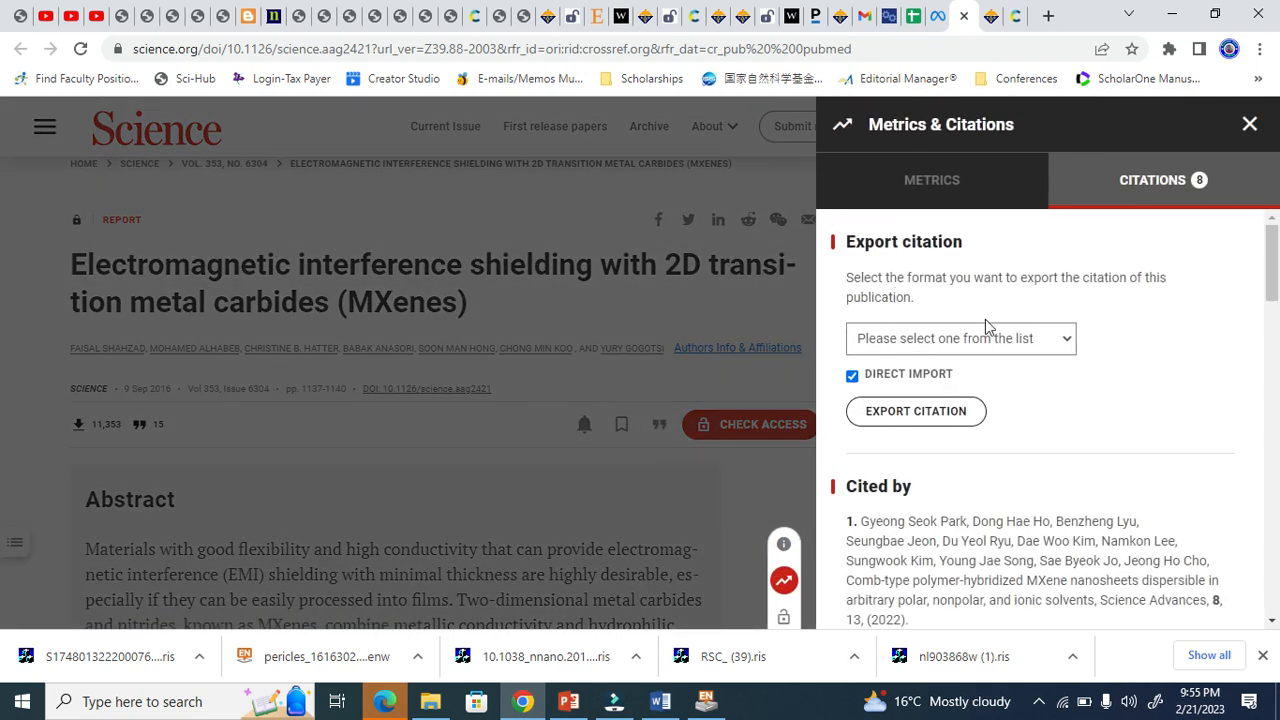
click(958, 338)
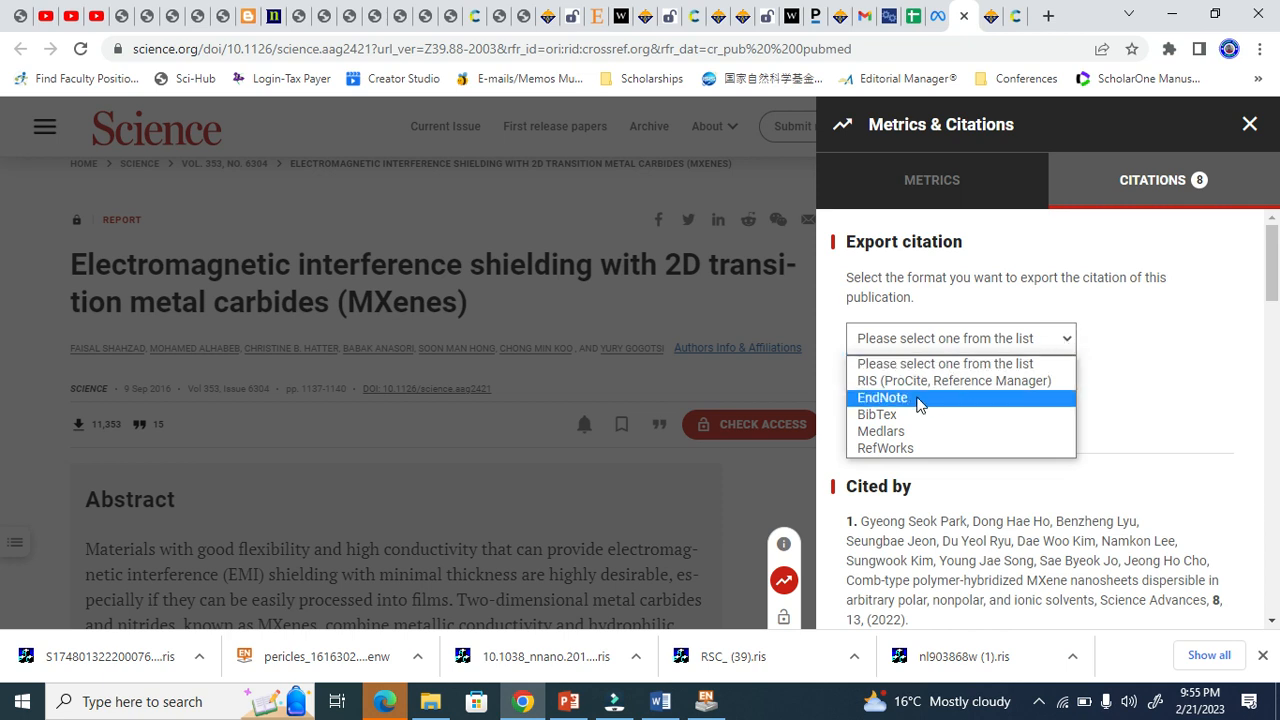
click(882, 396)
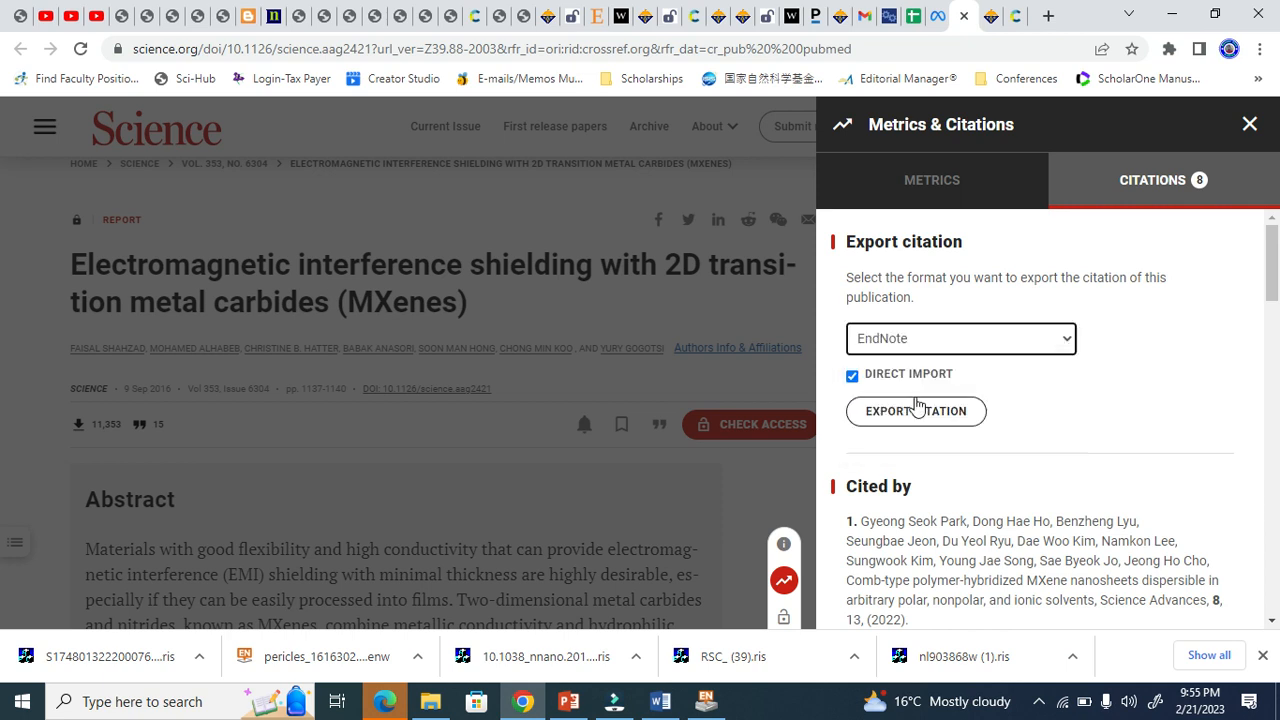
click(916, 412)
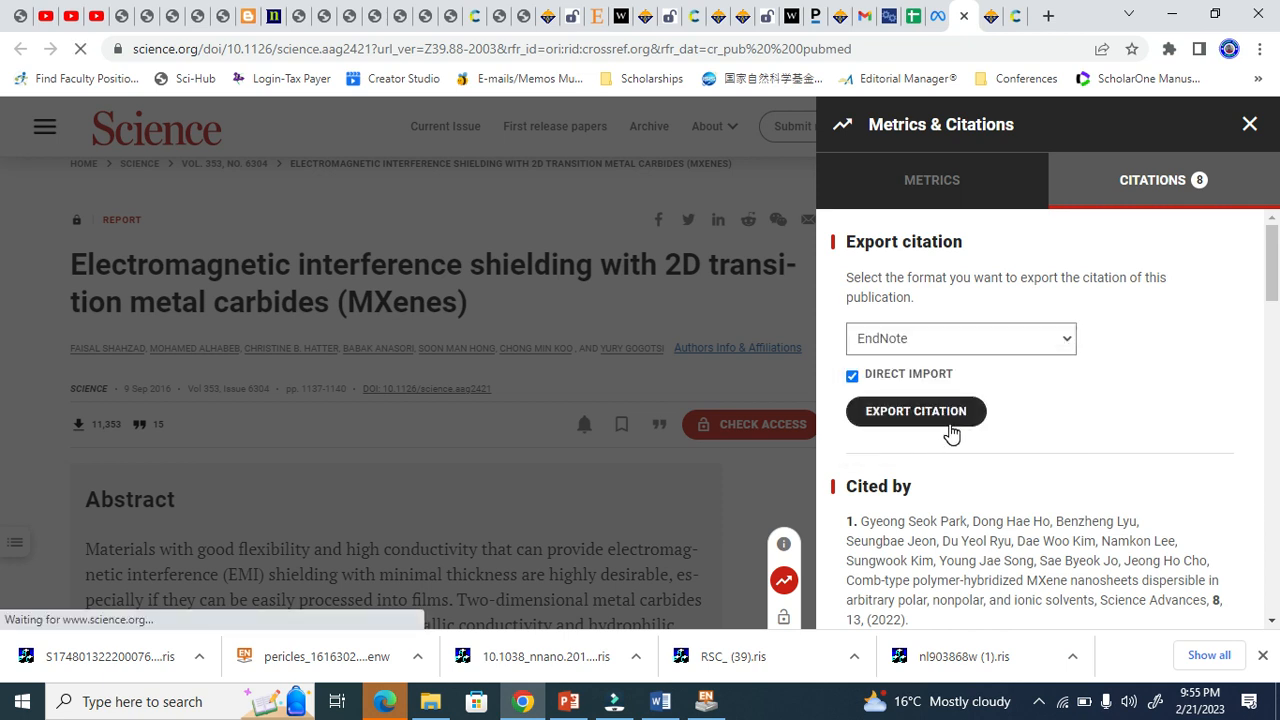
click(916, 412)
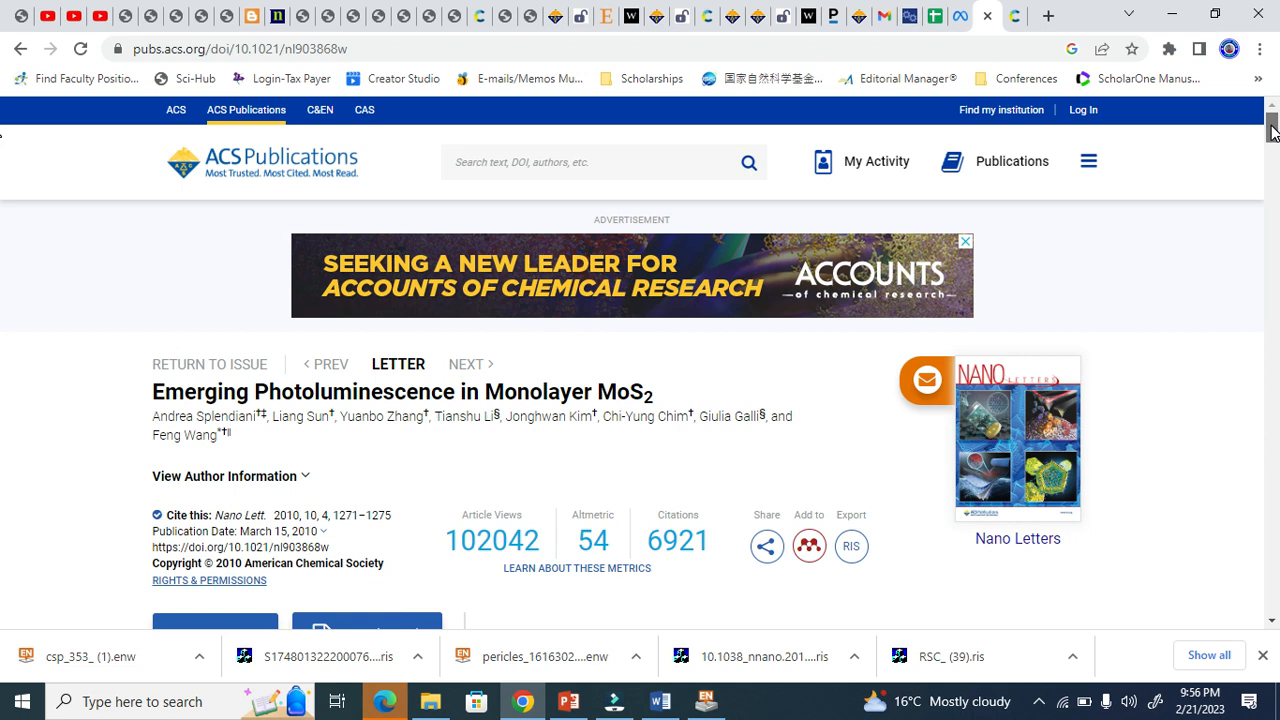
Download the ACS monolayer MoS2 photoluminescence letter's citation as an RIS file
scroll(down, 3)
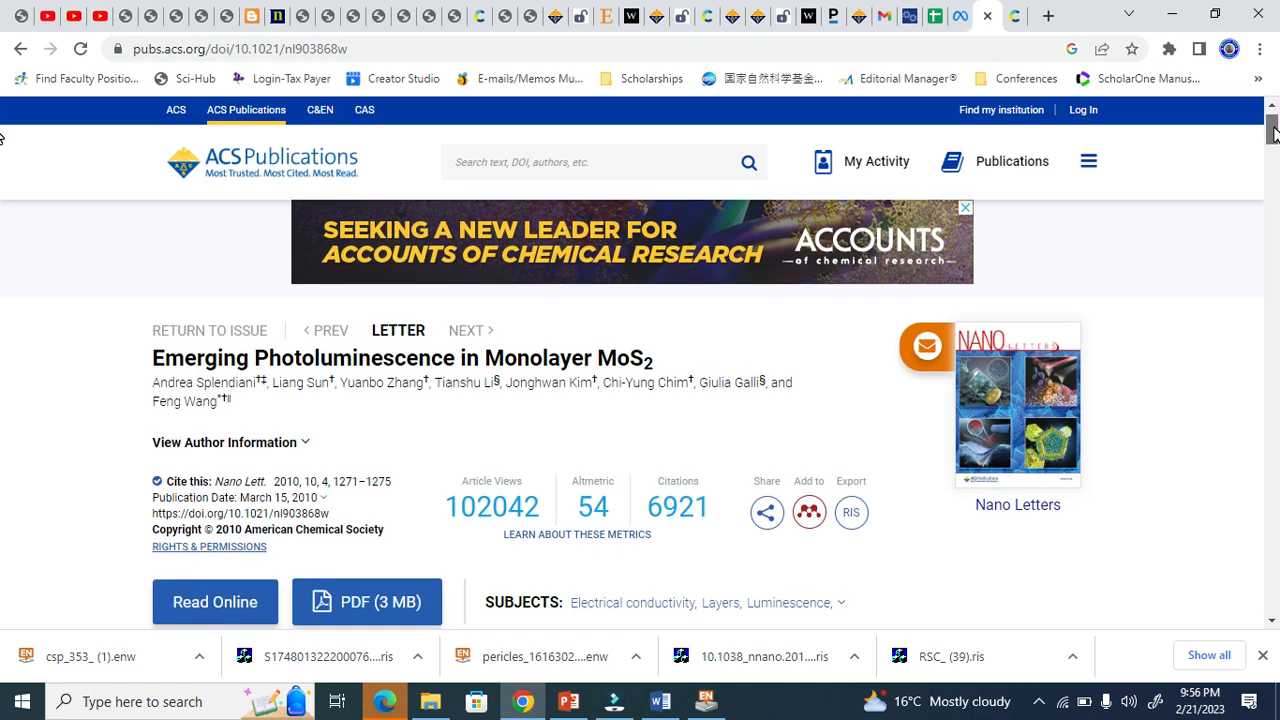
scroll(down, 3)
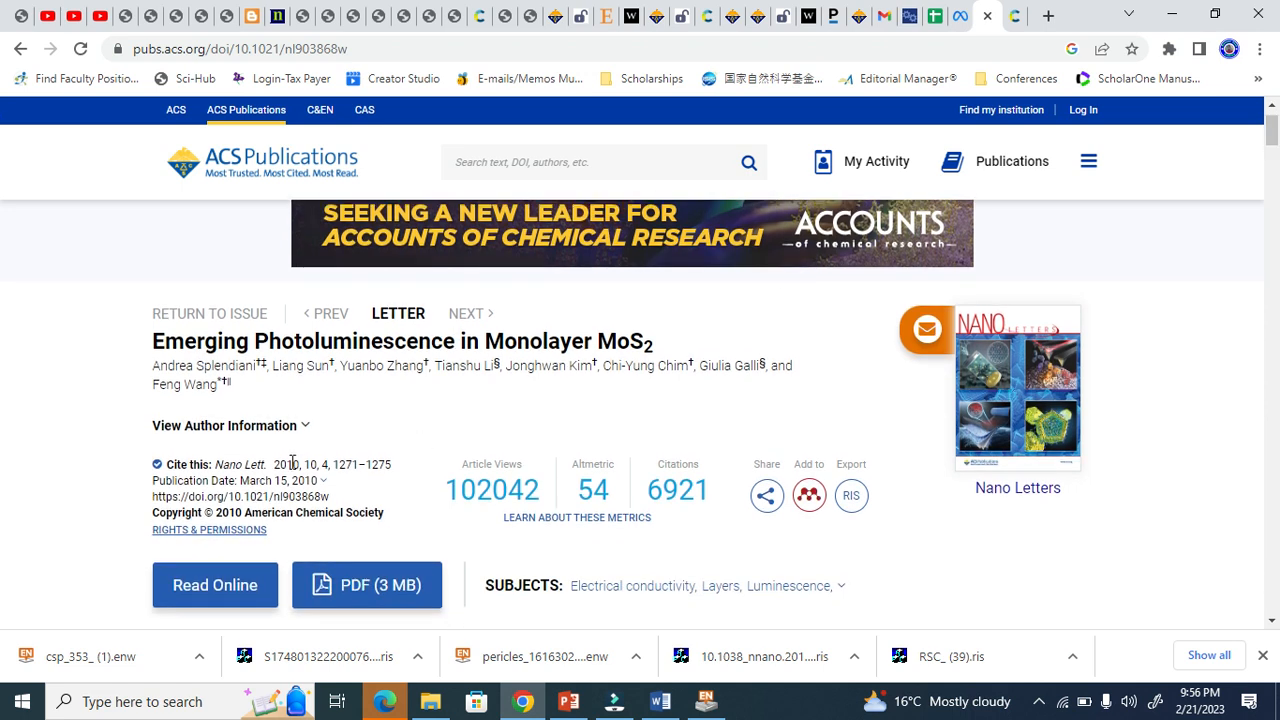
double_click(228, 464)
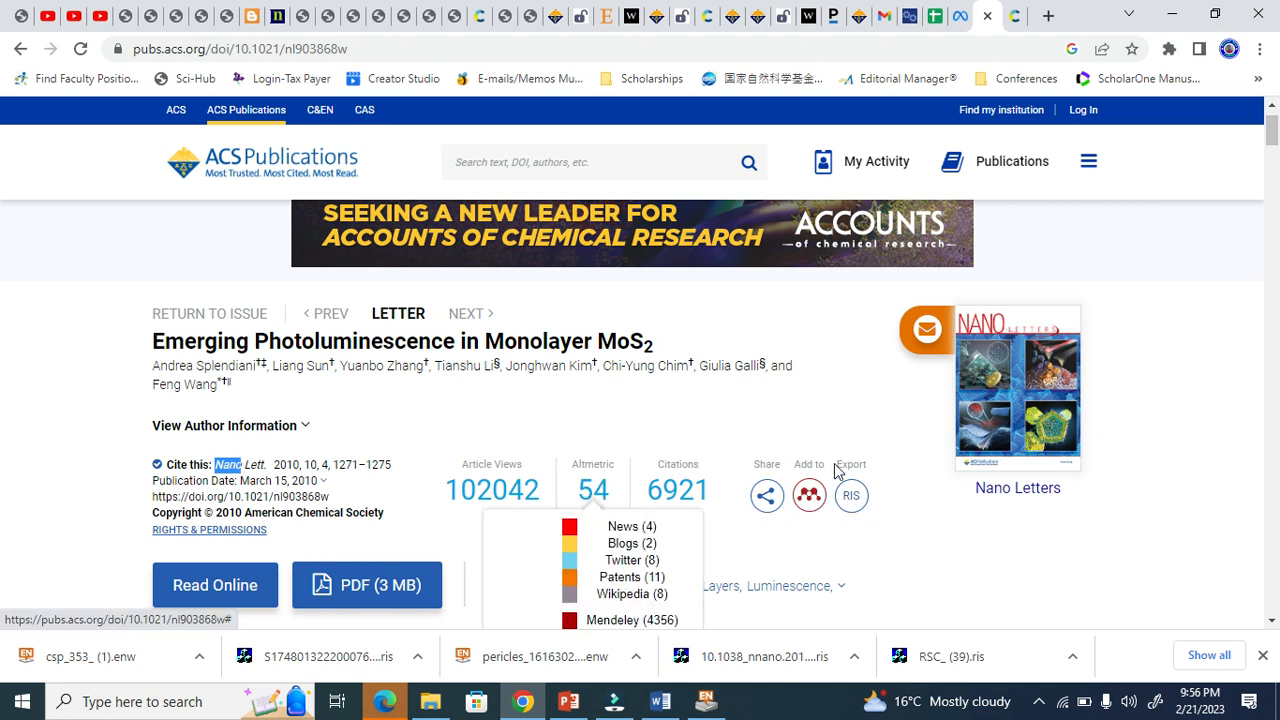
click(852, 496)
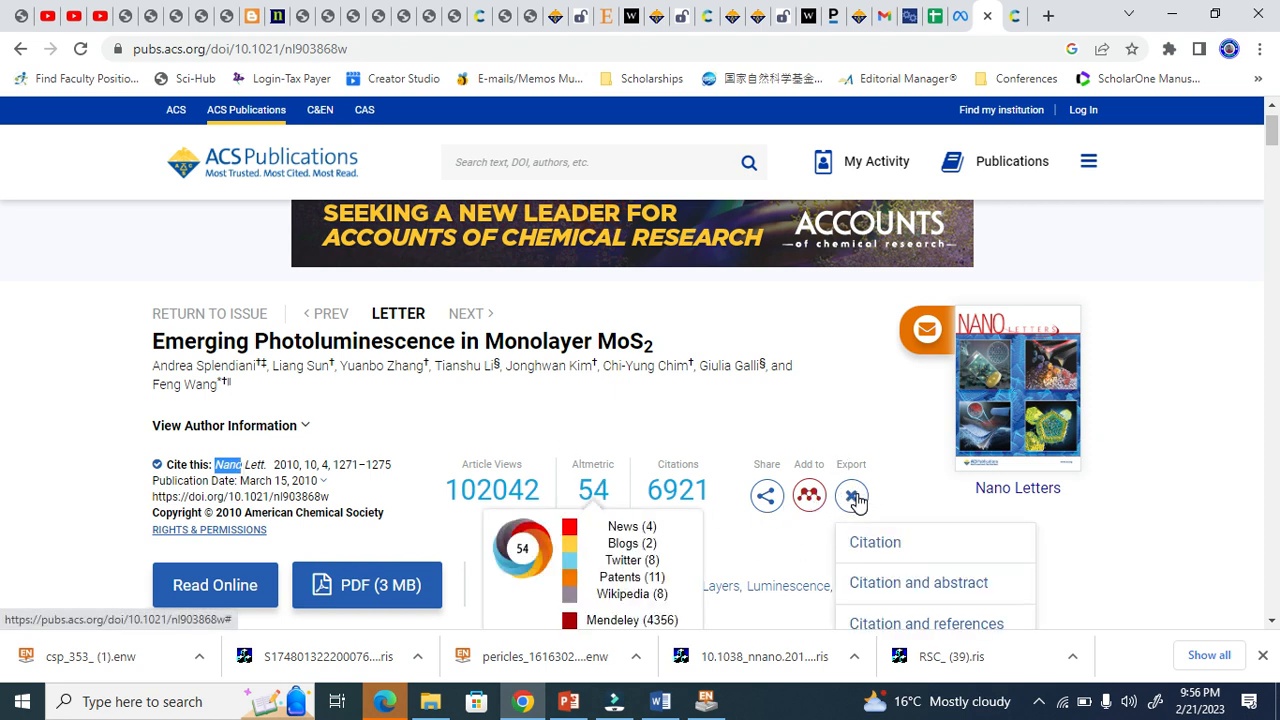
click(874, 542)
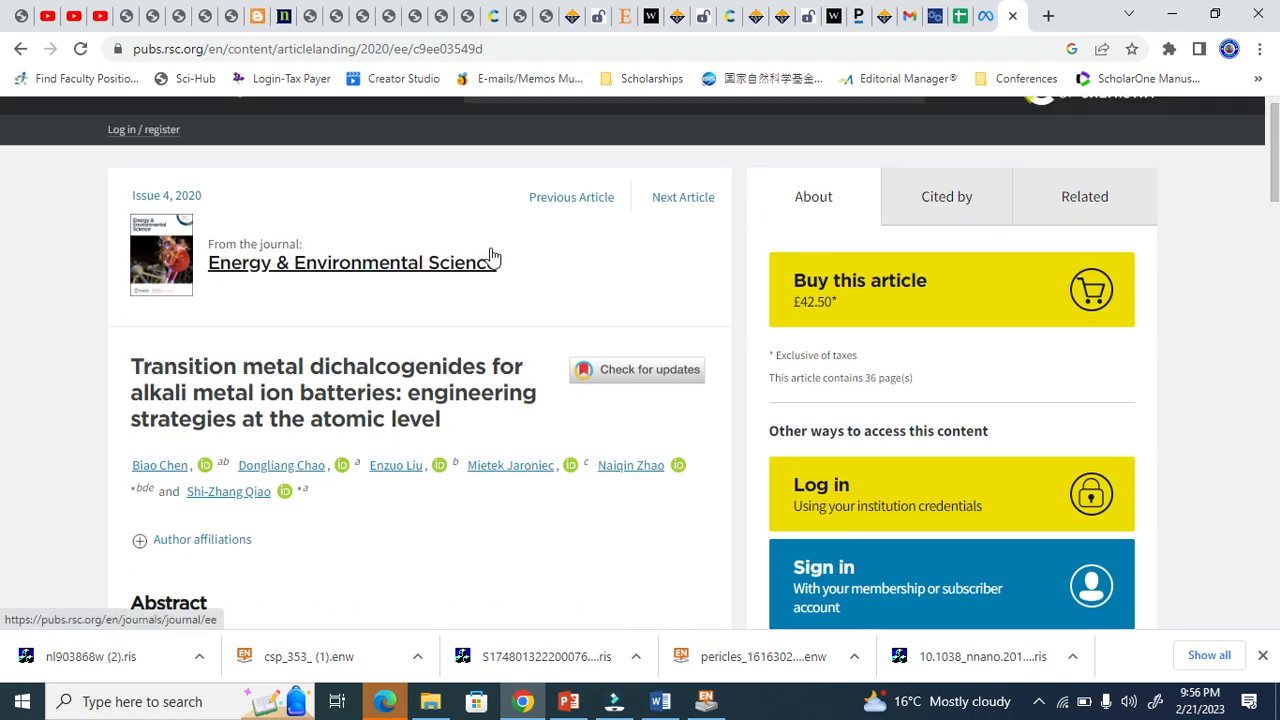
Export the RSC TMD battery review's citation in EndNote format and send it to EndNote
scroll(down, 3)
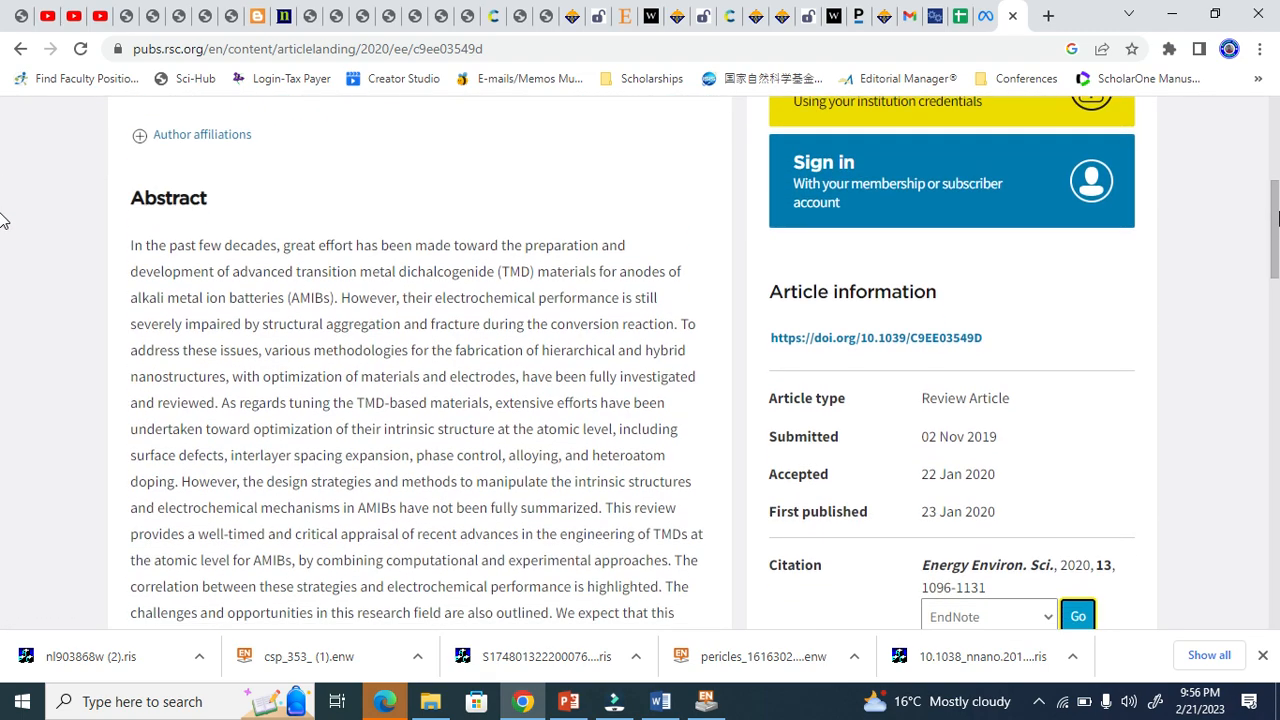
scroll(down, 3)
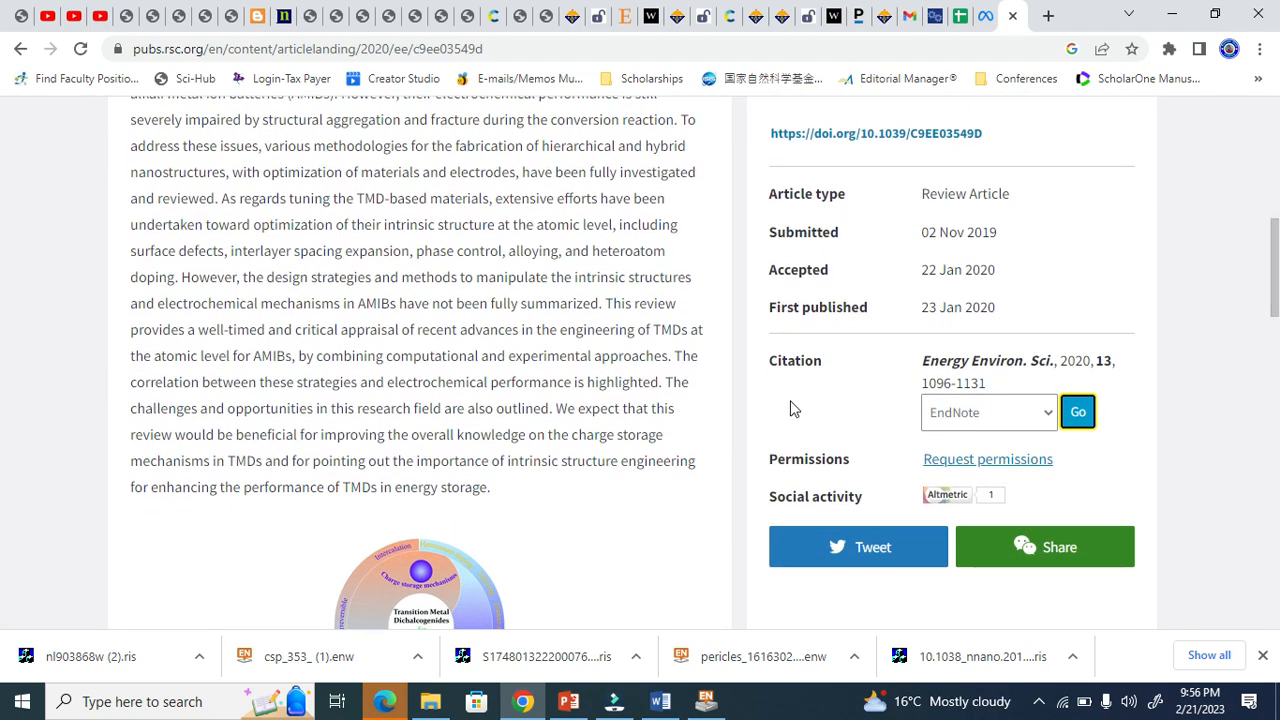
click(988, 412)
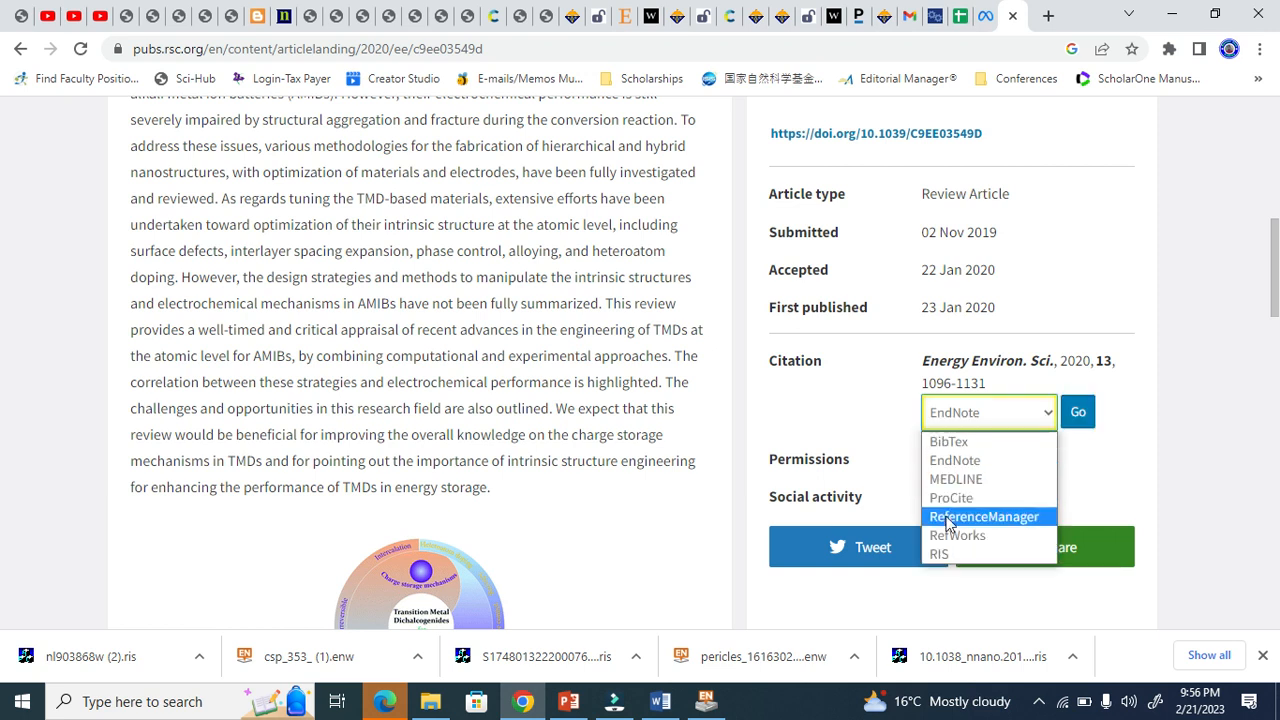
click(938, 552)
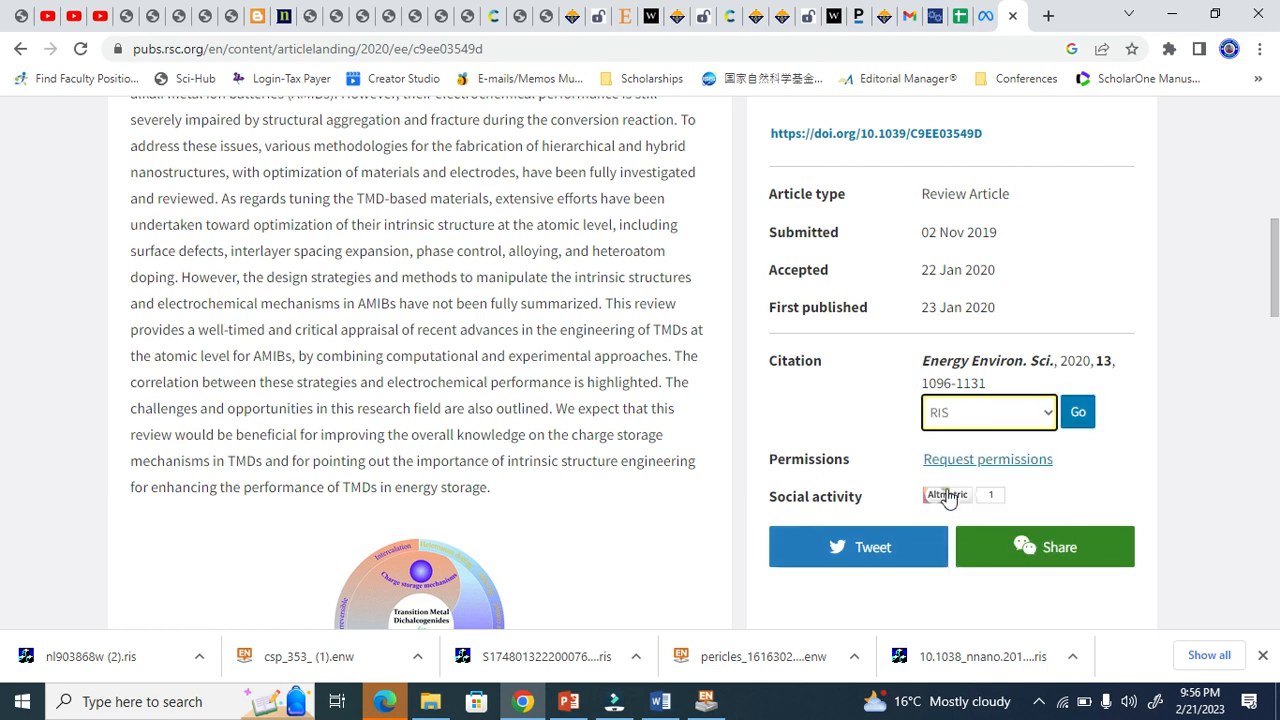
click(988, 412)
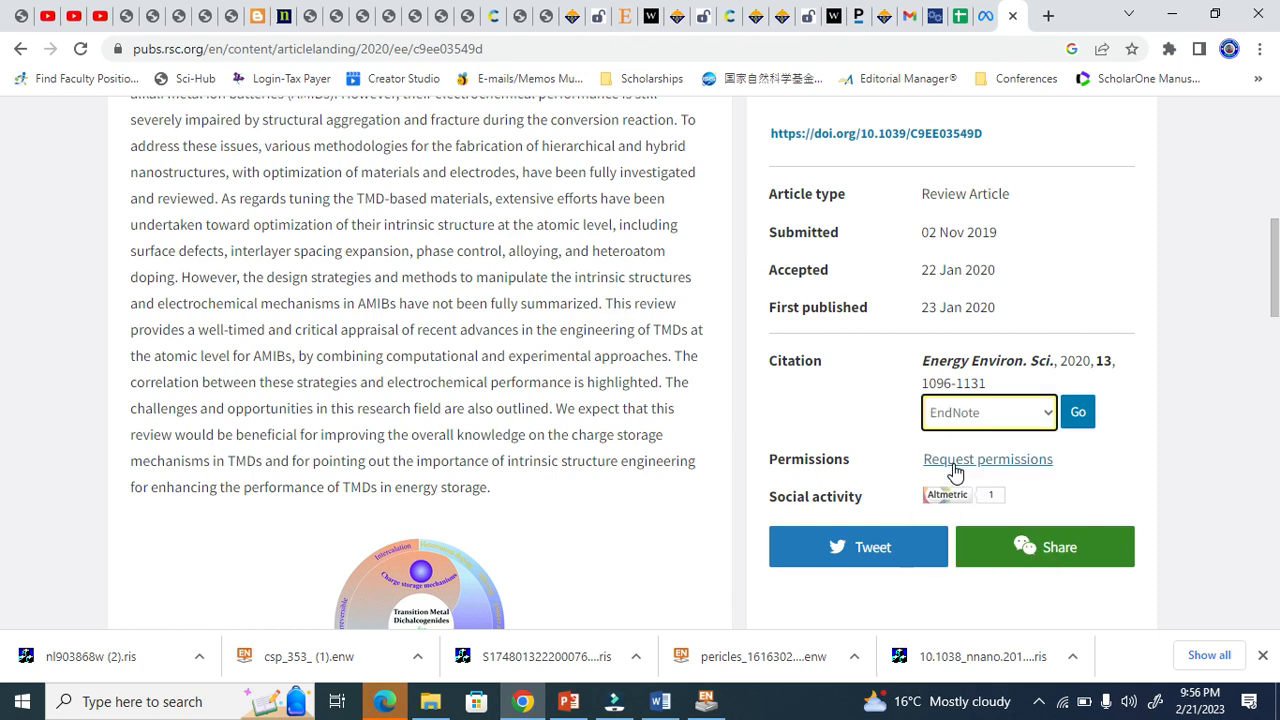
click(1076, 412)
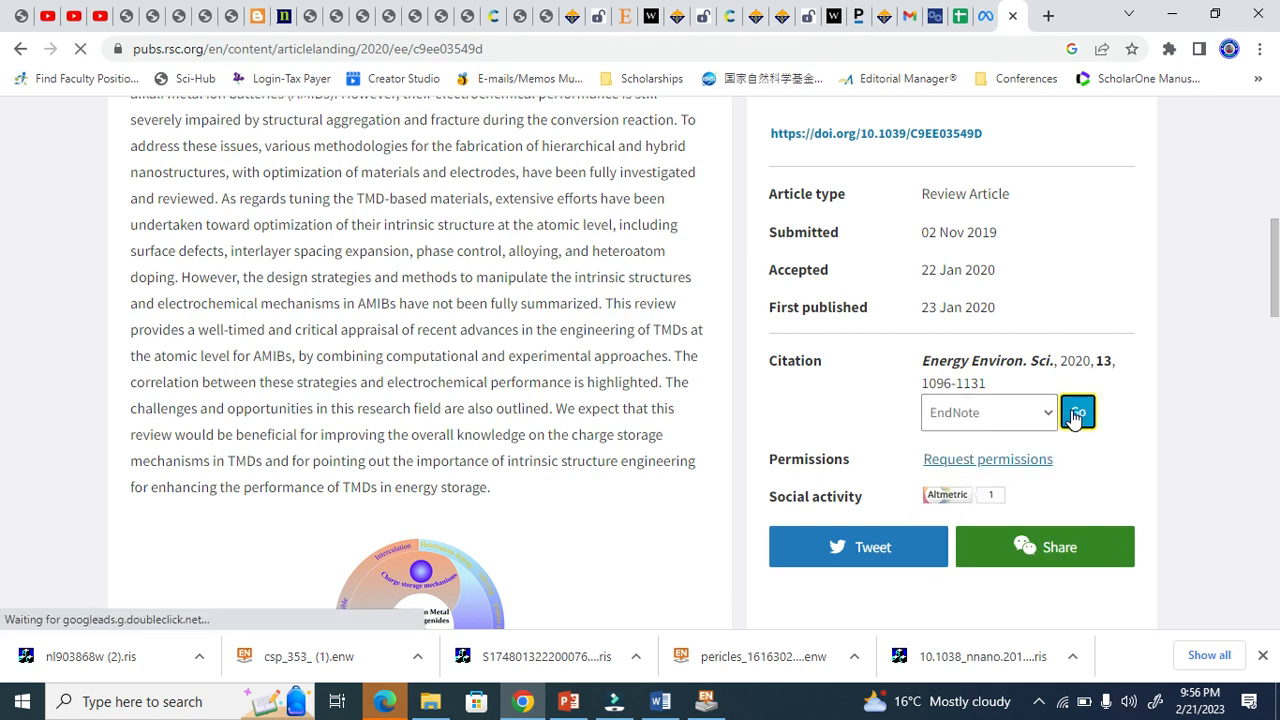
click(1076, 412)
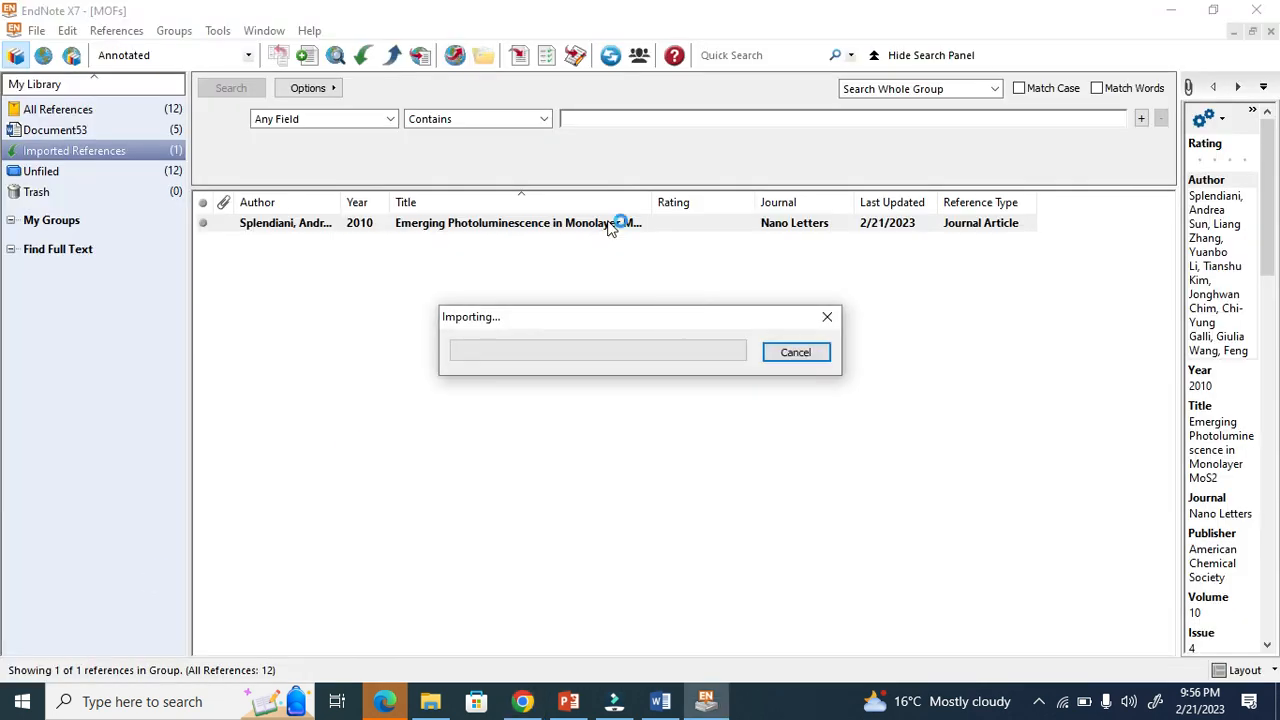